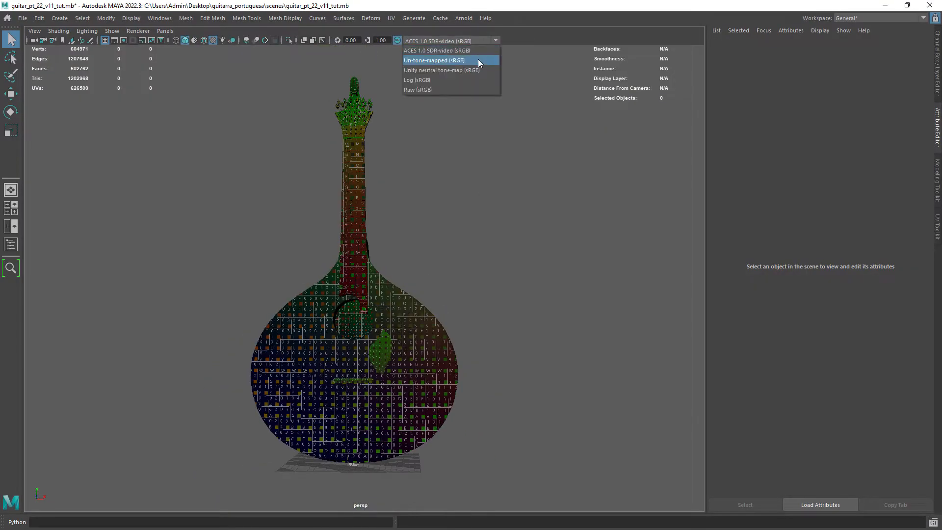
- Set the Maya viewport view transform to Un-tone-mapped
{"action": "left_click", "coordinate": [434, 60]}
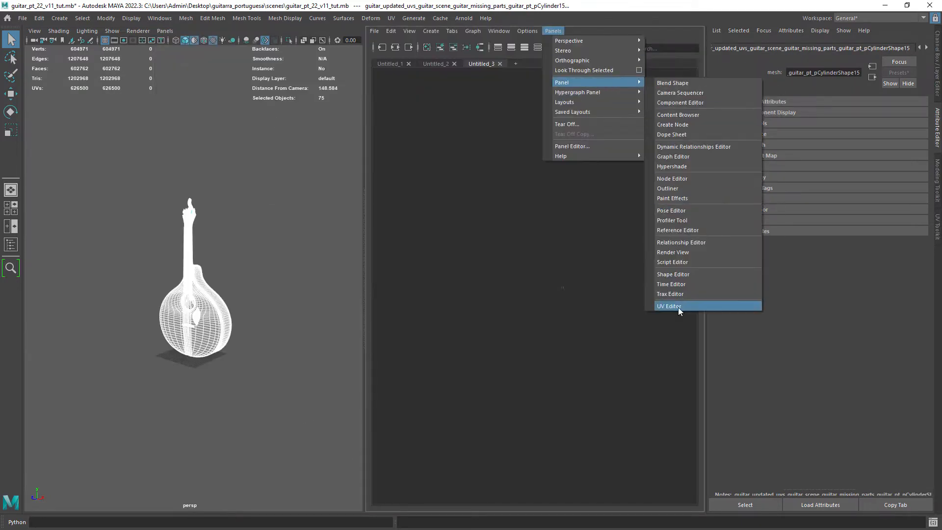
- Show the guitar's UV layout in the UV Editor and inspect its three UDIM tiles
{"action": "left_click", "coordinate": [669, 306]}
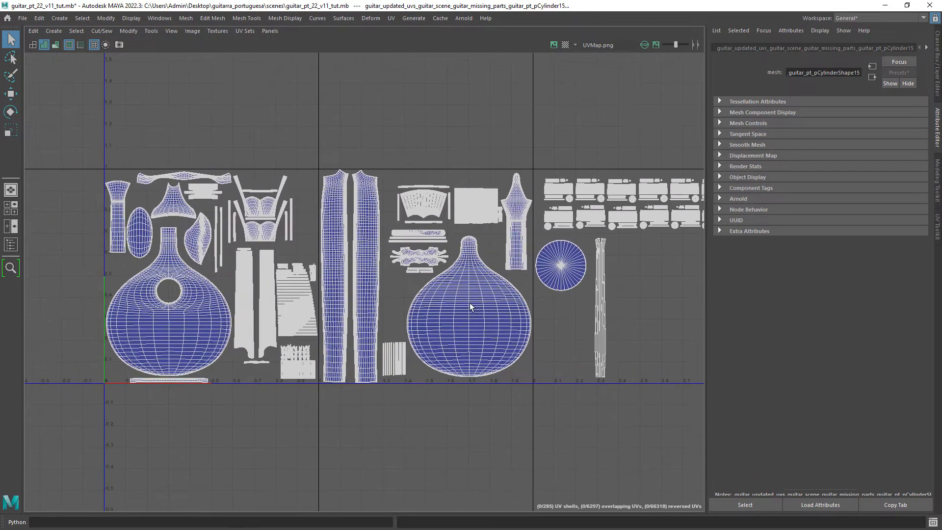
{"action": "scroll", "scroll_direction": "down", "scroll_amount": 3}
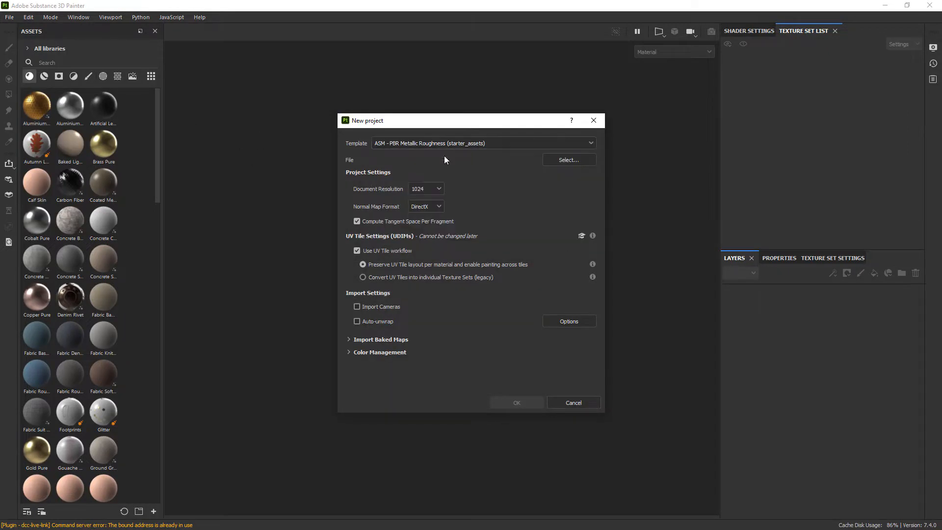
- Create the project from guitar_pt_v03.obj at 4096 with OpenColorIO ACES 1.0.3
{"action": "left_click", "coordinate": [567, 159]}
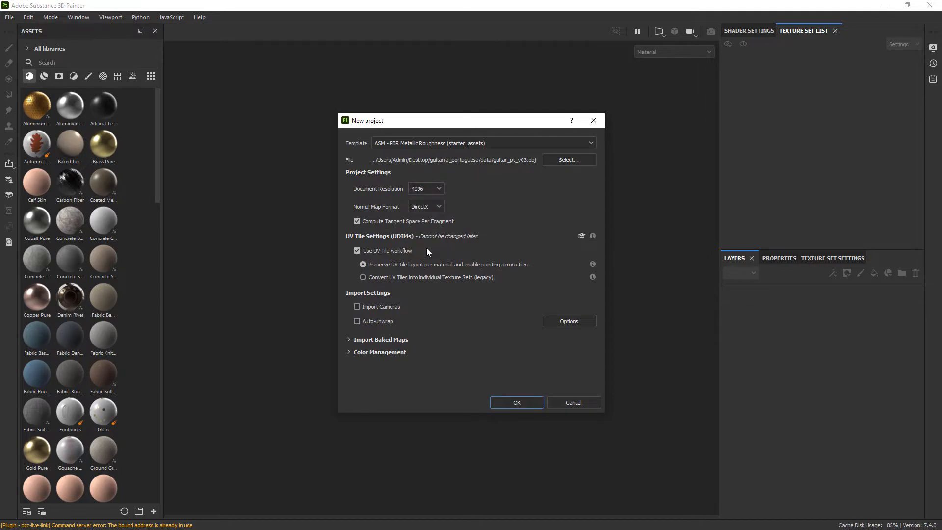
{"action": "left_click", "coordinate": [380, 351]}
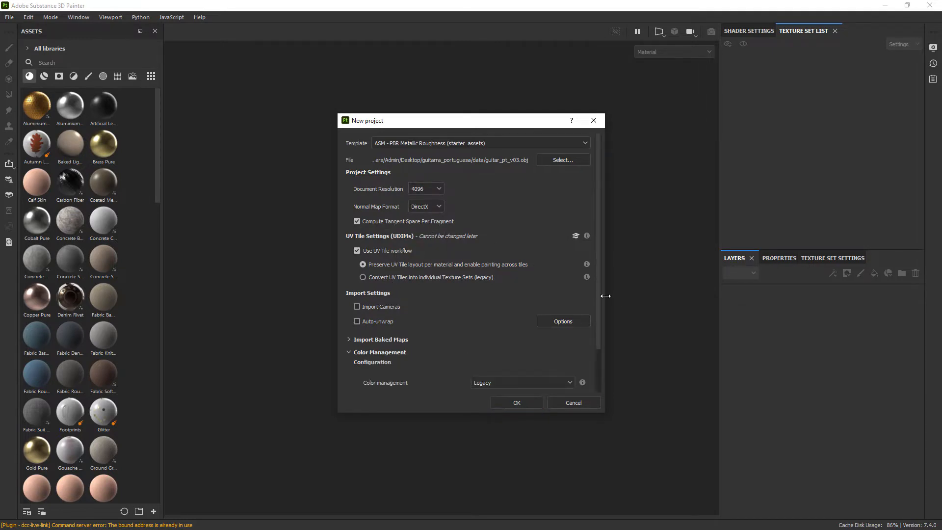
{"action": "scroll", "scroll_direction": "down", "scroll_amount": 3}
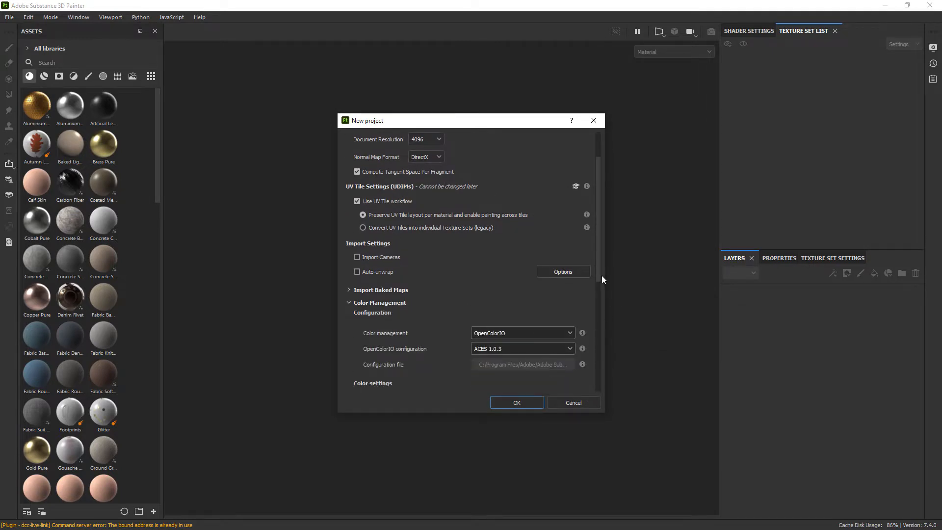
{"action": "left_click", "coordinate": [515, 403]}
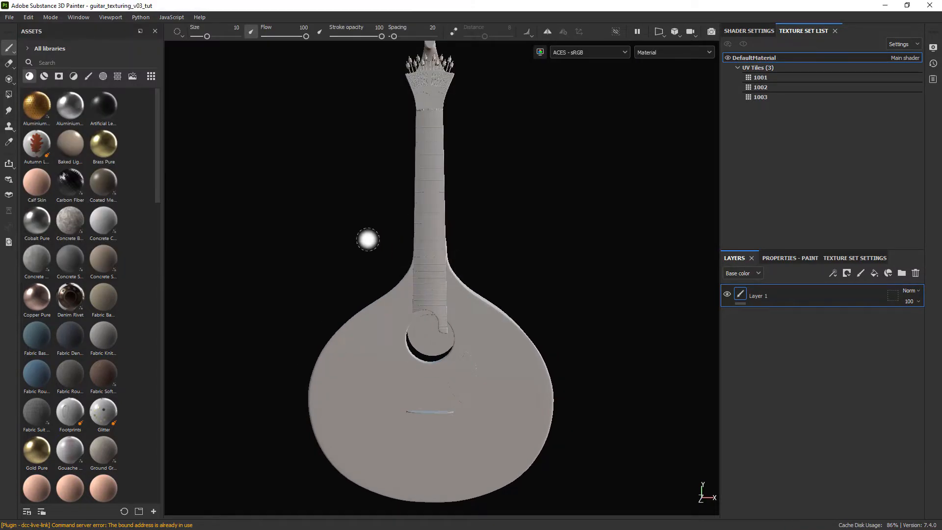
- Bake the DefaultMaterial mesh maps at a 4096 output size
{"action": "left_click", "coordinate": [28, 16]}
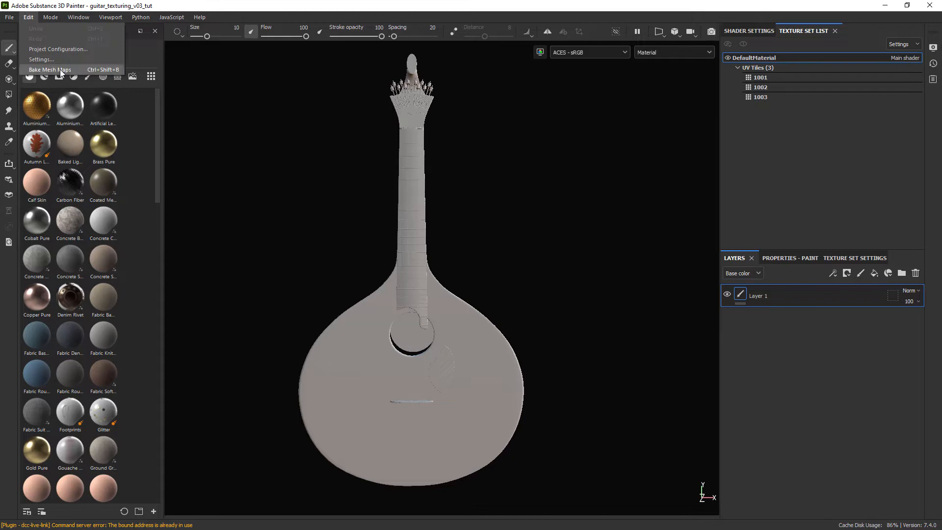
{"action": "left_click", "coordinate": [50, 69]}
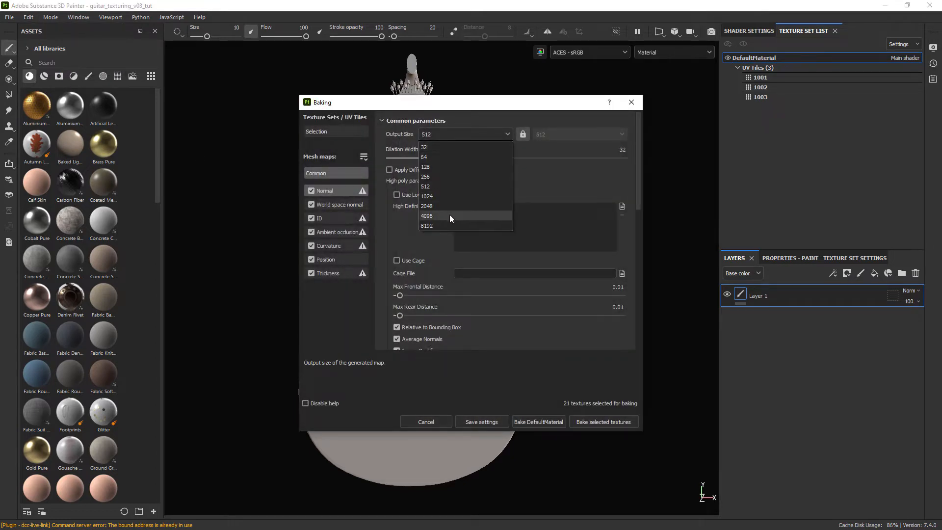
{"action": "left_click", "coordinate": [426, 216]}
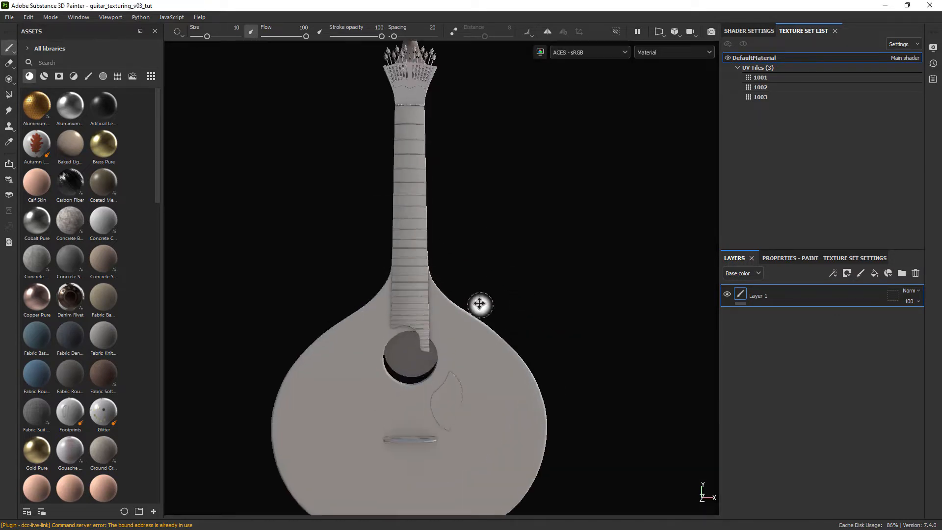
- Add a wood_main_grp folder with a mask filled onto the guitar body meshes
{"action": "left_click", "coordinate": [672, 52]}
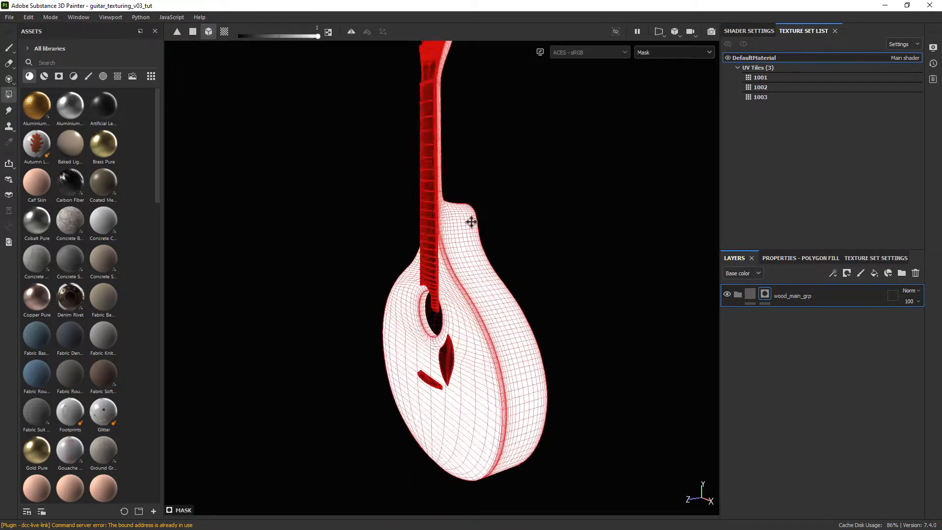
{"action": "left_click", "coordinate": [9, 48]}
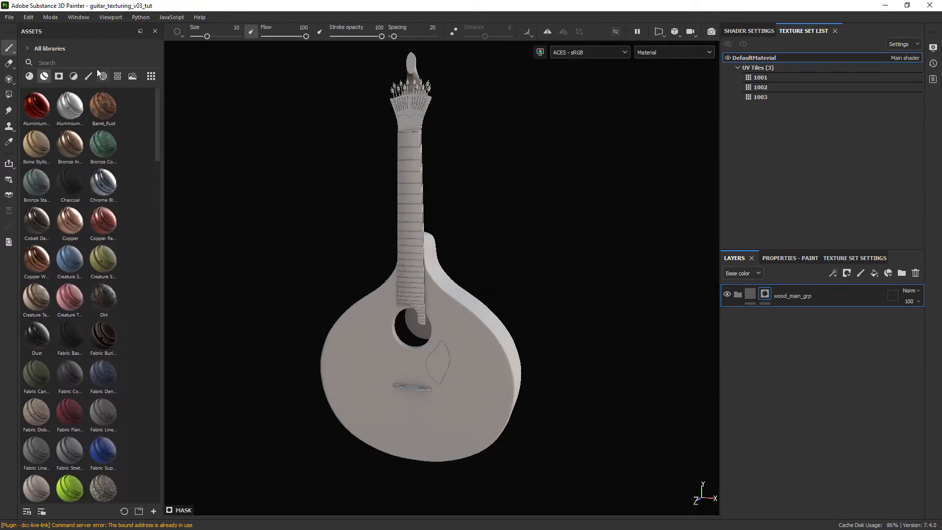
- Filter the asset library by 'wood' to list the wood materials
{"action": "type", "text": "wood"}
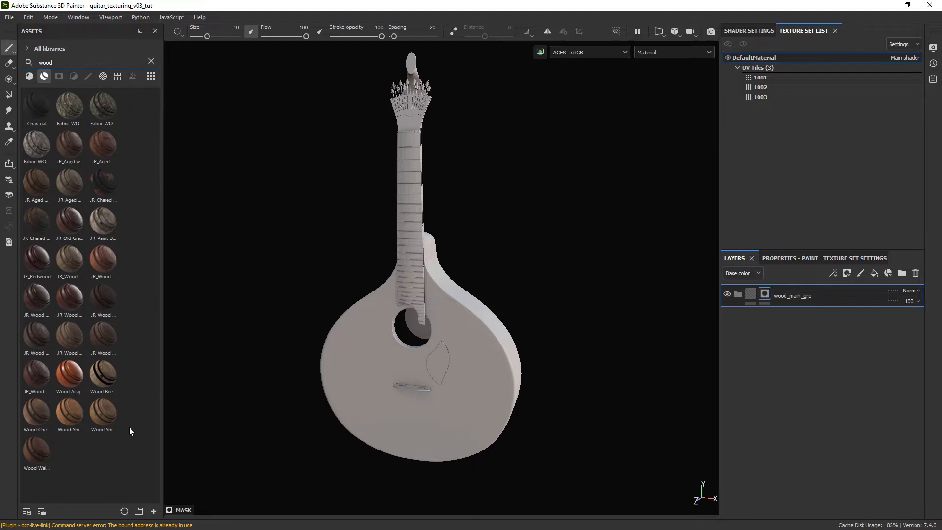
{"action": "mouse_move", "coordinate": [69, 373]}
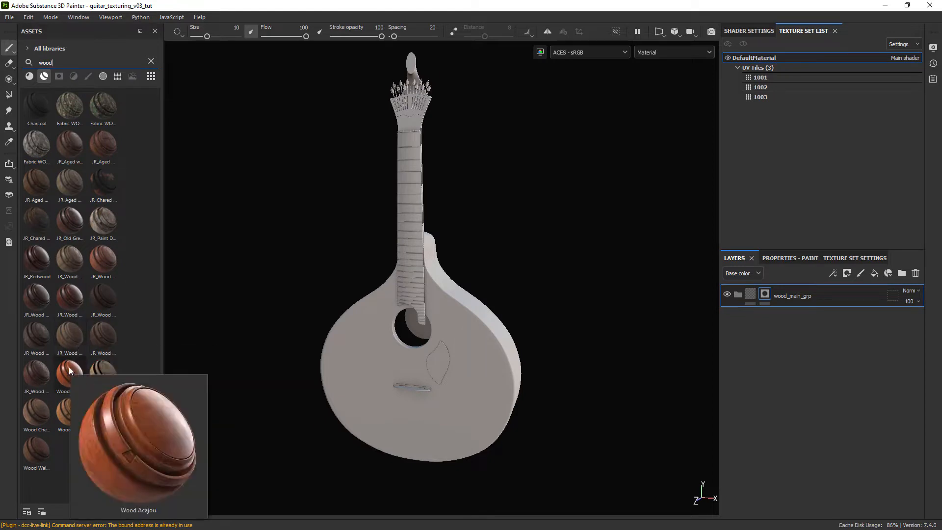
{"action": "mouse_move", "coordinate": [100, 418]}
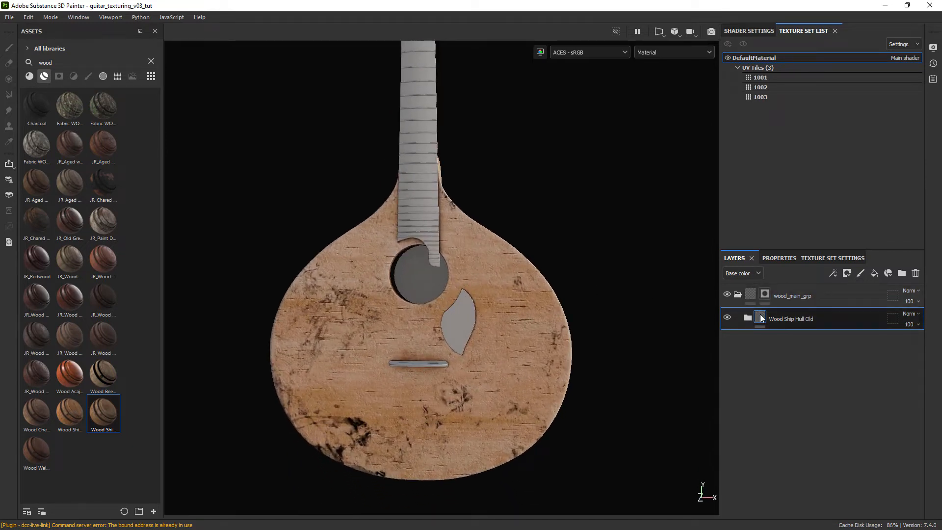
- Drop the texture set size from 4096 to 2048 and return to the layer stack
{"action": "left_click", "coordinate": [832, 257]}
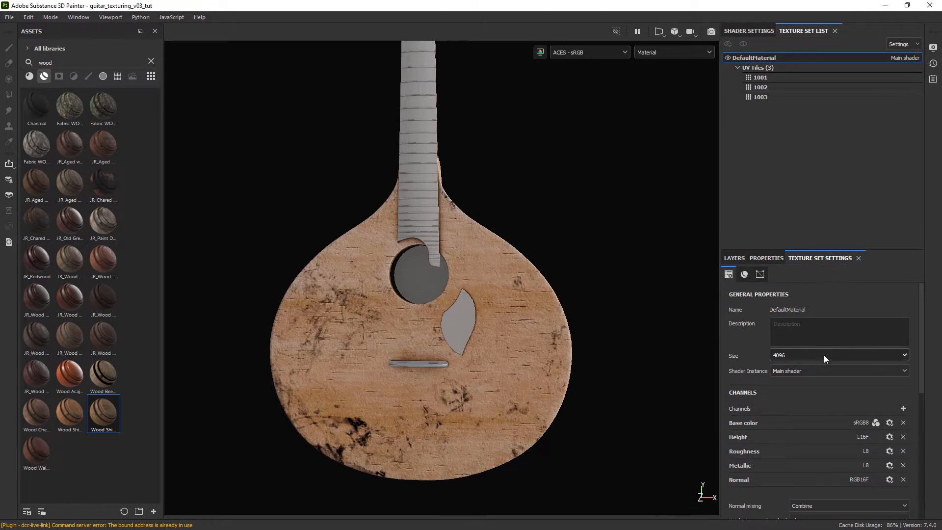
{"action": "left_click", "coordinate": [838, 354]}
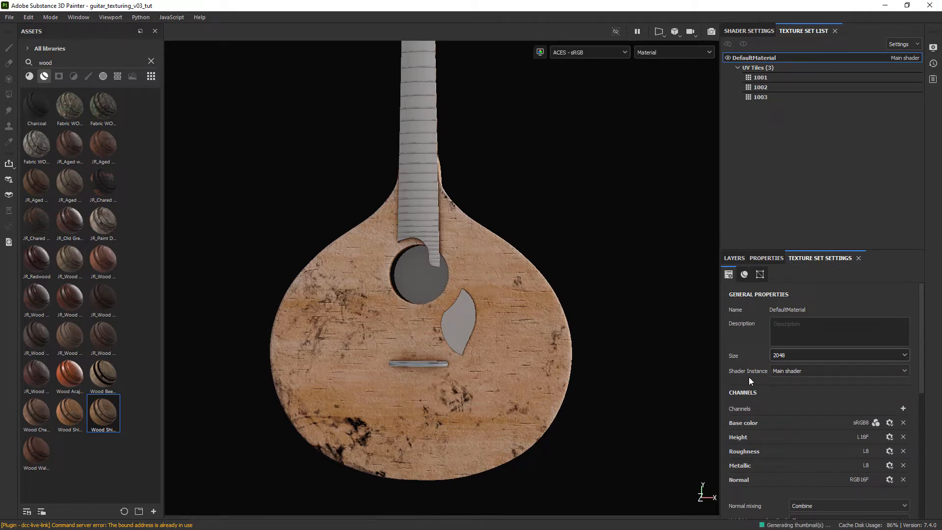
{"action": "left_click", "coordinate": [733, 258]}
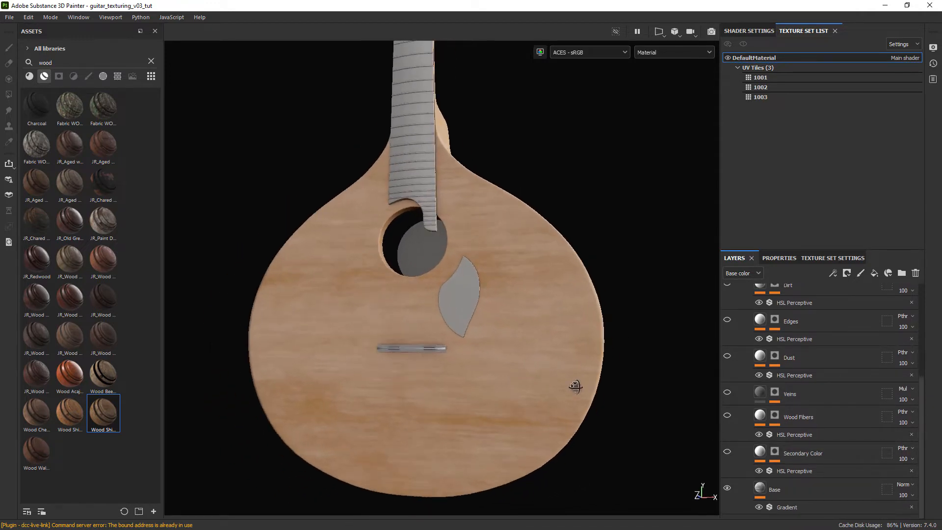
- Recolour the Base gradient to #443220 and #462c0a and select the Base fill for roughness
{"action": "left_click", "coordinate": [788, 506]}
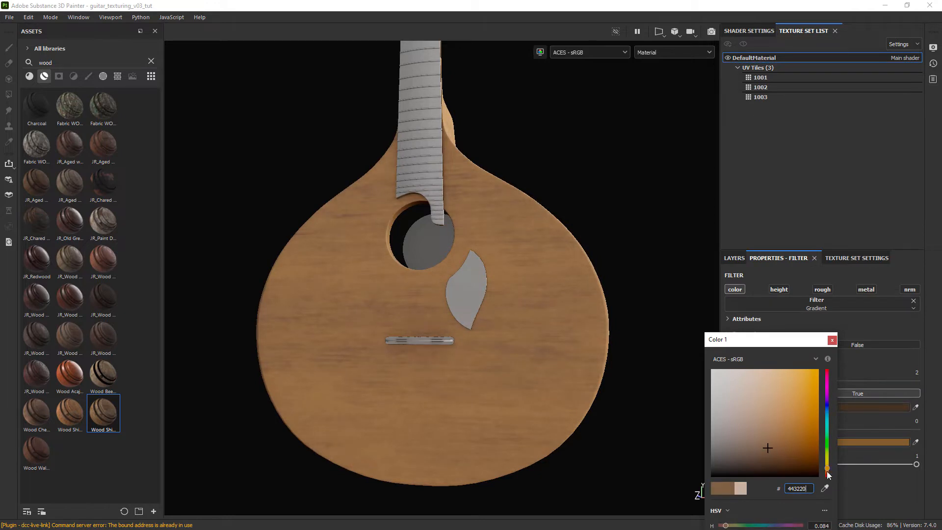
{"action": "left_click", "coordinate": [831, 340]}
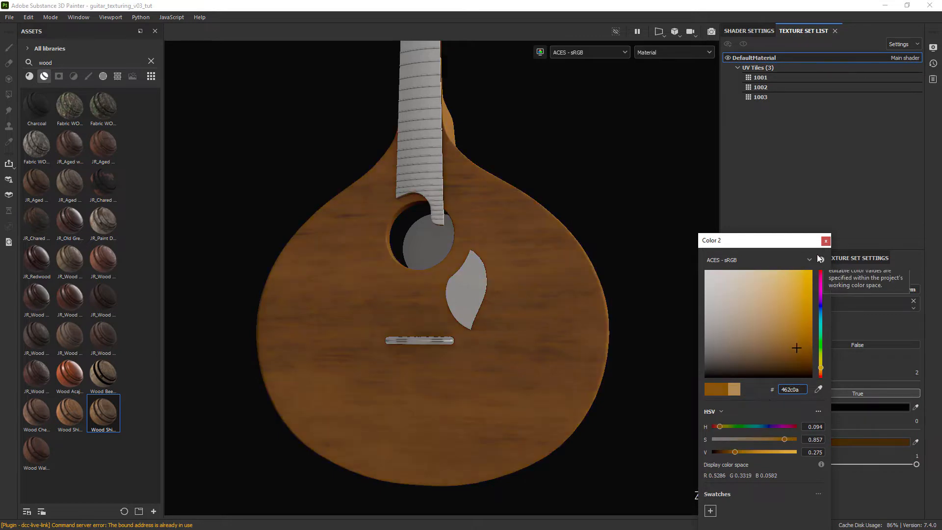
{"action": "left_click", "coordinate": [825, 239]}
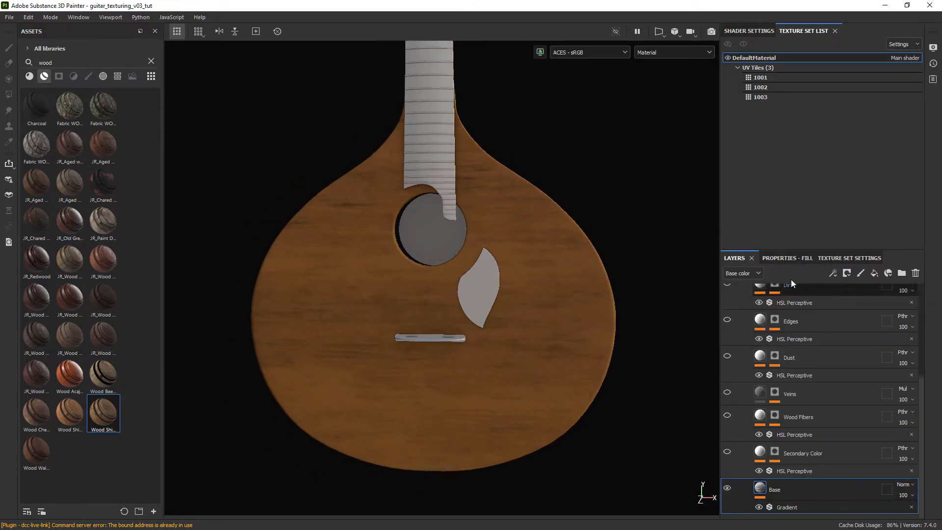
{"action": "left_click", "coordinate": [787, 257]}
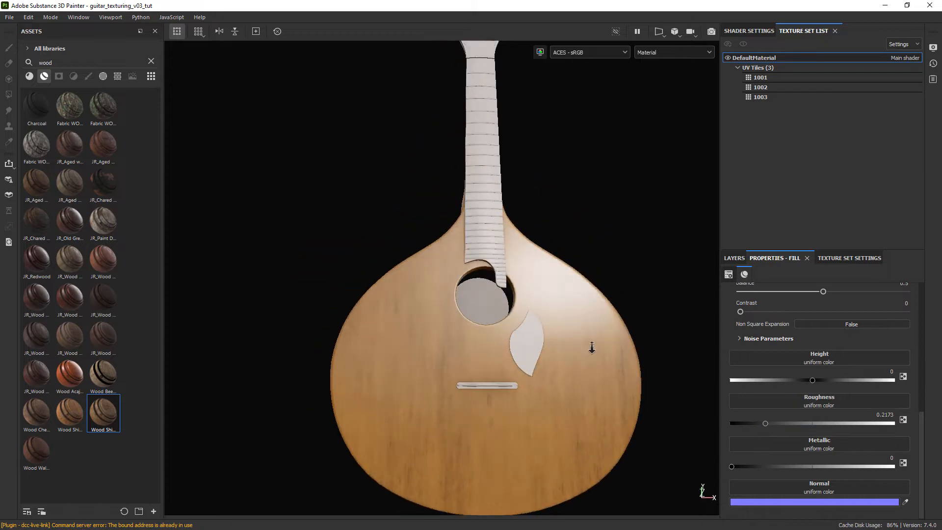
- Rotate Secondary Color's grunge_map_002 mask to 90 and display the Material channel
{"action": "left_click", "coordinate": [733, 258]}
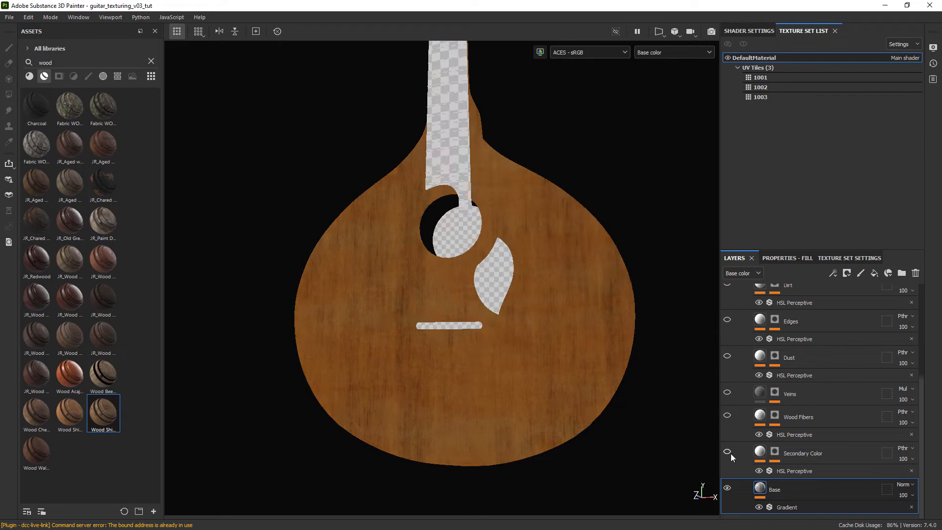
{"action": "left_click", "coordinate": [774, 452]}
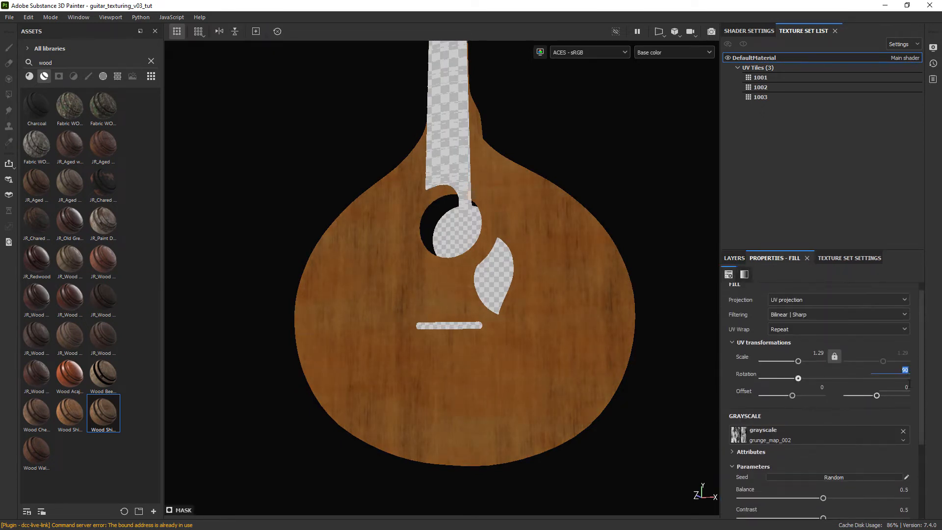
{"action": "left_click", "coordinate": [673, 52]}
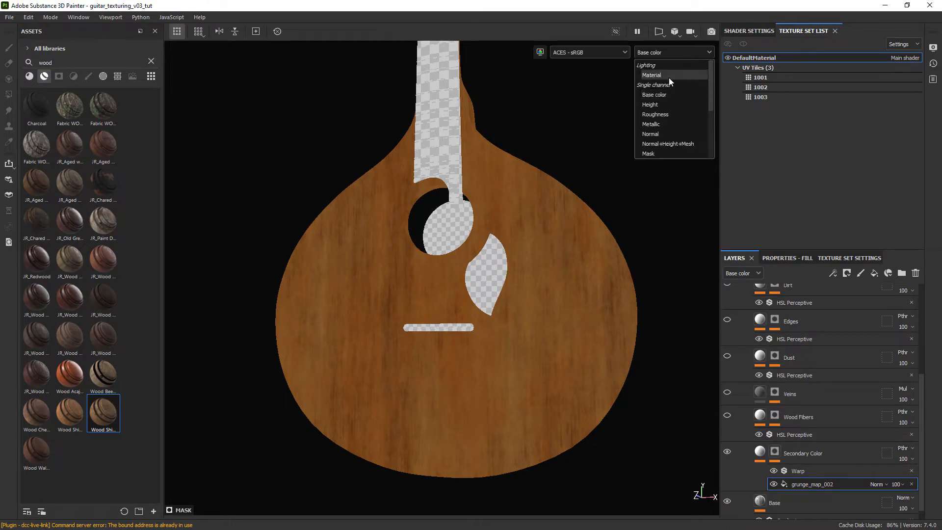
{"action": "left_click", "coordinate": [651, 74]}
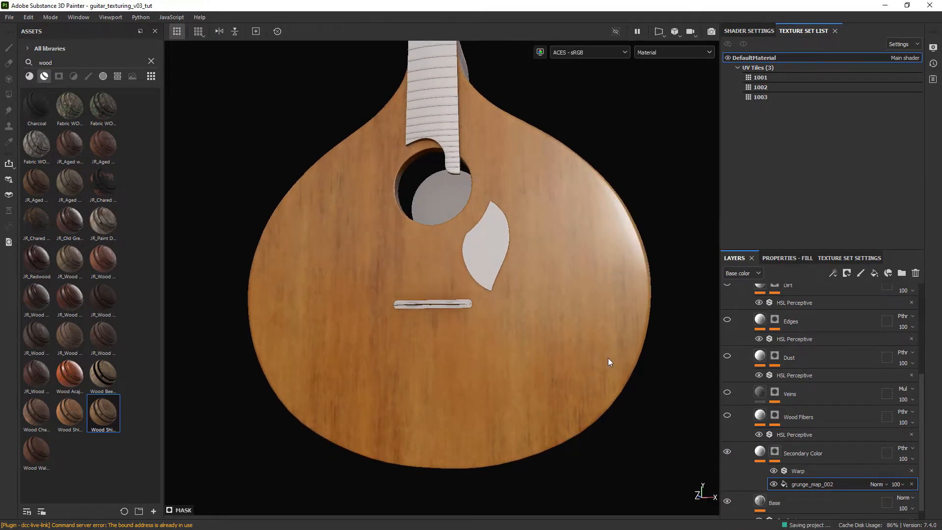
{"action": "mouse_move", "coordinate": [586, 339]}
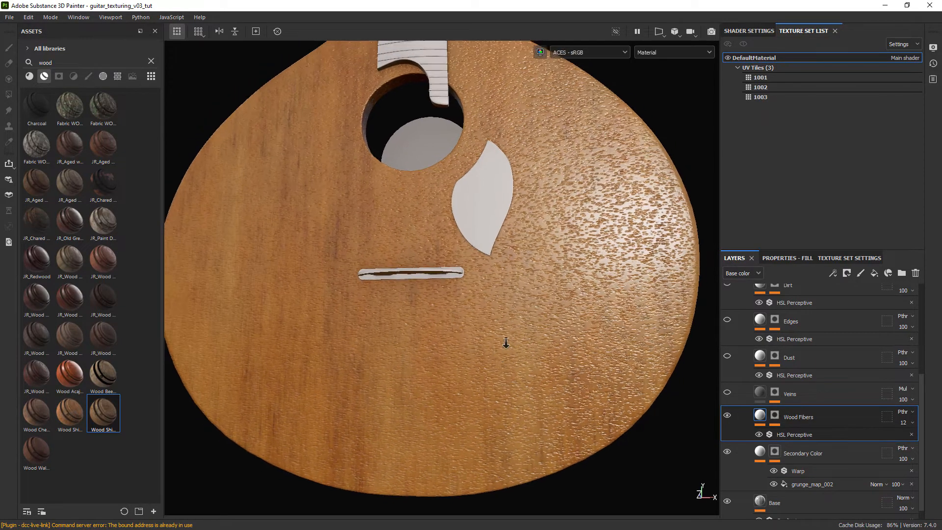
- Lower the Wood Fibers fill height, then toggle Directional Scratches in the layer stack
{"action": "left_click", "coordinate": [787, 258]}
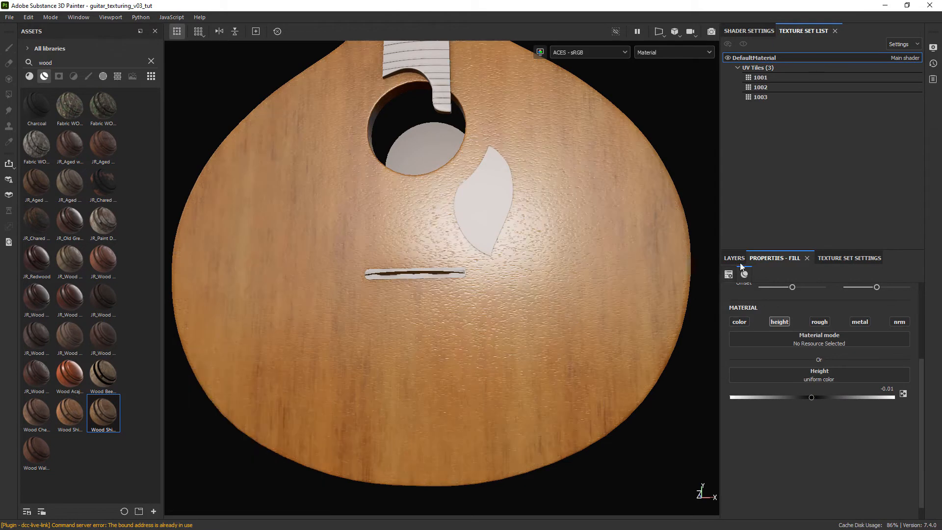
{"action": "left_click", "coordinate": [733, 257]}
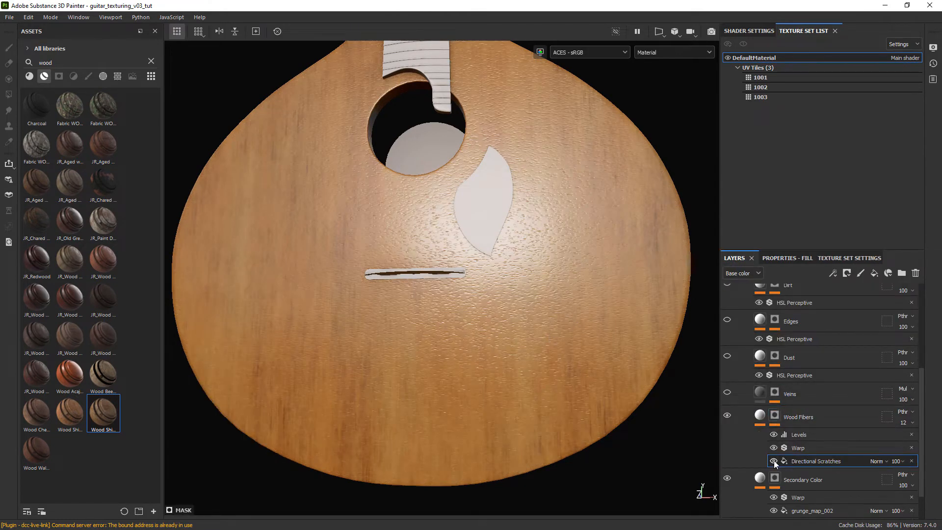
{"action": "left_click", "coordinate": [774, 461]}
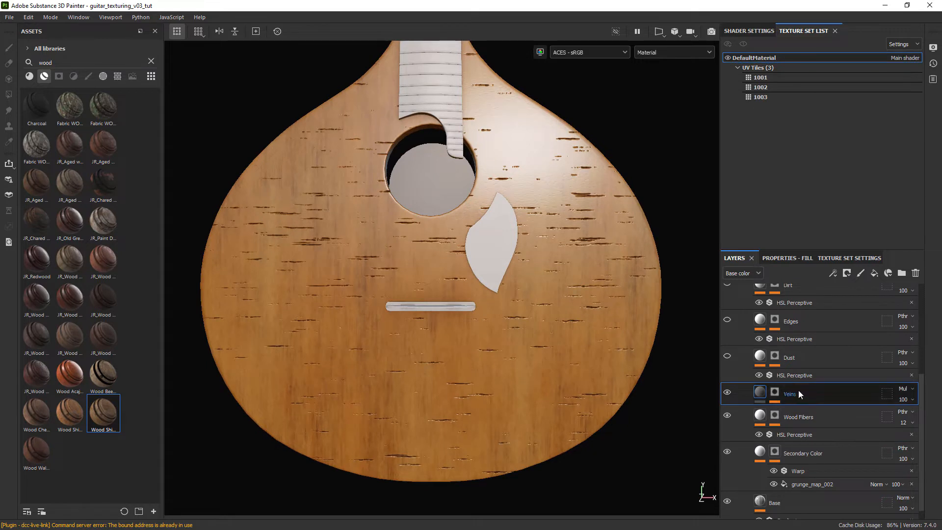
- Delete the Veins layer and enable Edges with raised HSL lightness and adjusted height/roughness
{"action": "left_click", "coordinate": [727, 391]}
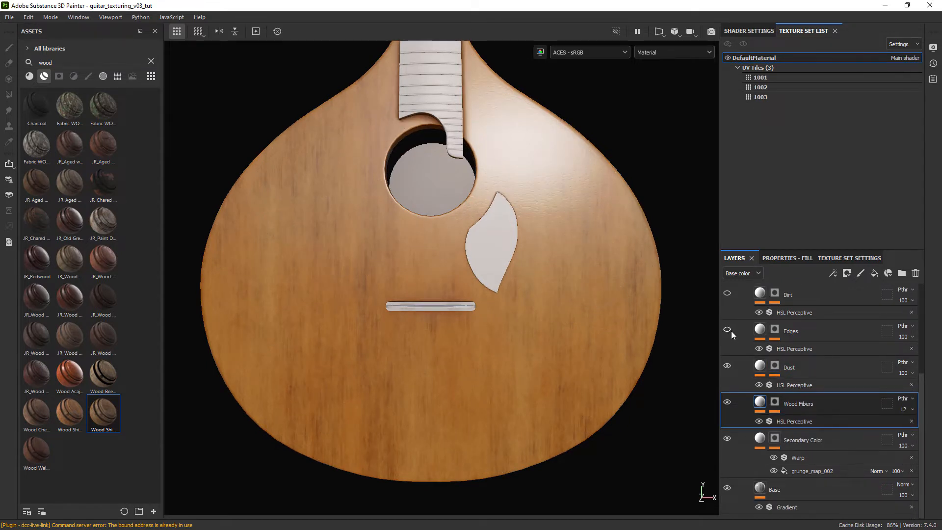
{"action": "left_click", "coordinate": [726, 329]}
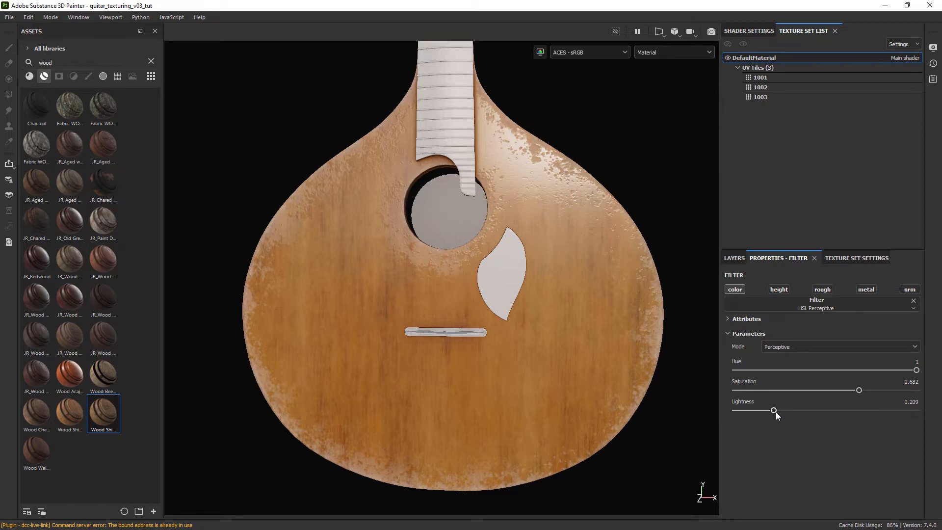
{"action": "left_click", "coordinate": [734, 258]}
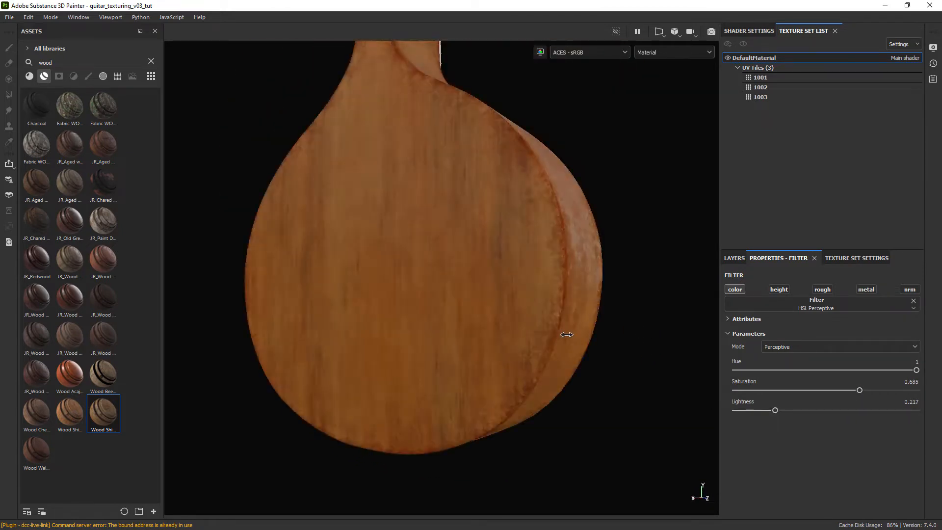
{"action": "left_click", "coordinate": [734, 257]}
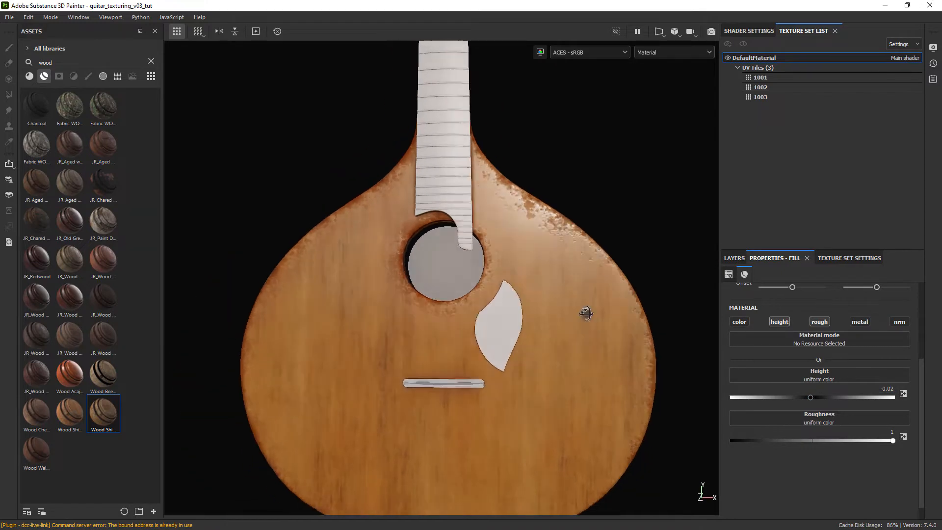
- Enable the Dirt layer and select its mask for painting around the sound hole and rim
{"action": "left_click", "coordinate": [733, 258]}
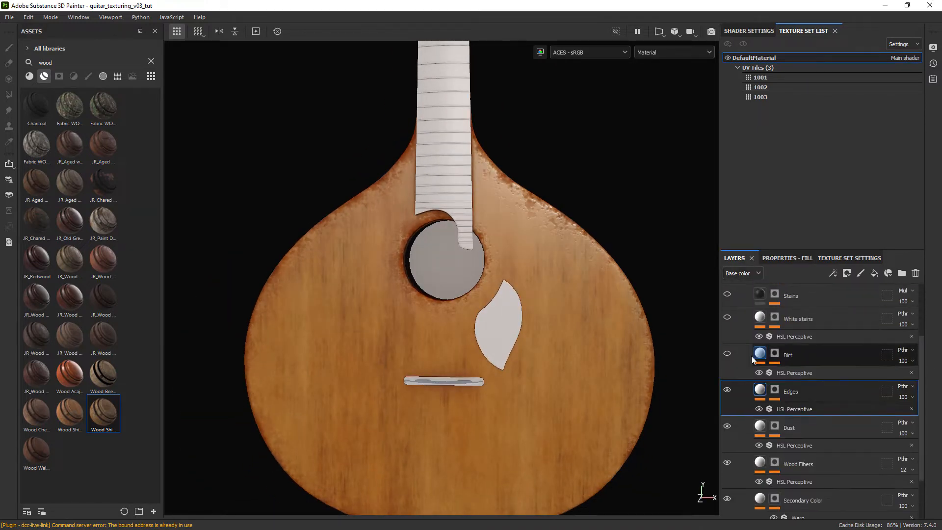
{"action": "left_click", "coordinate": [727, 353]}
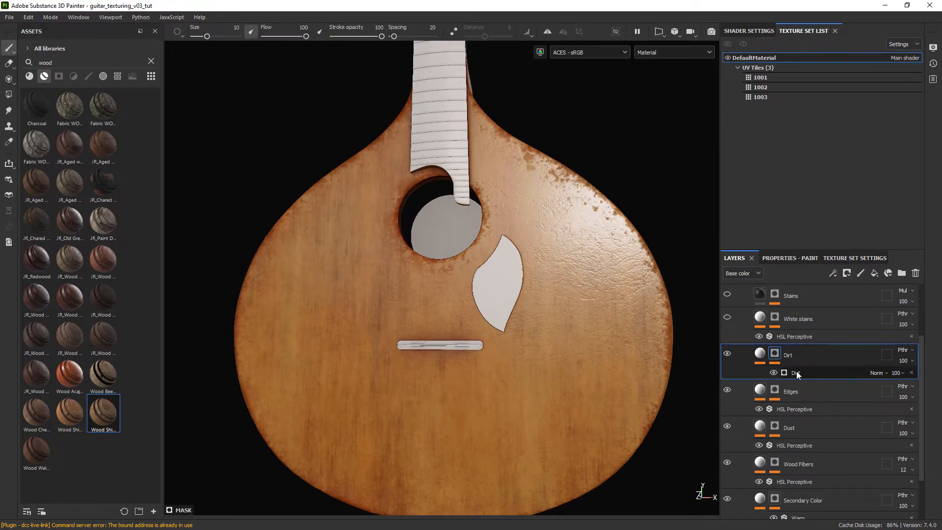
{"action": "left_click", "coordinate": [795, 373]}
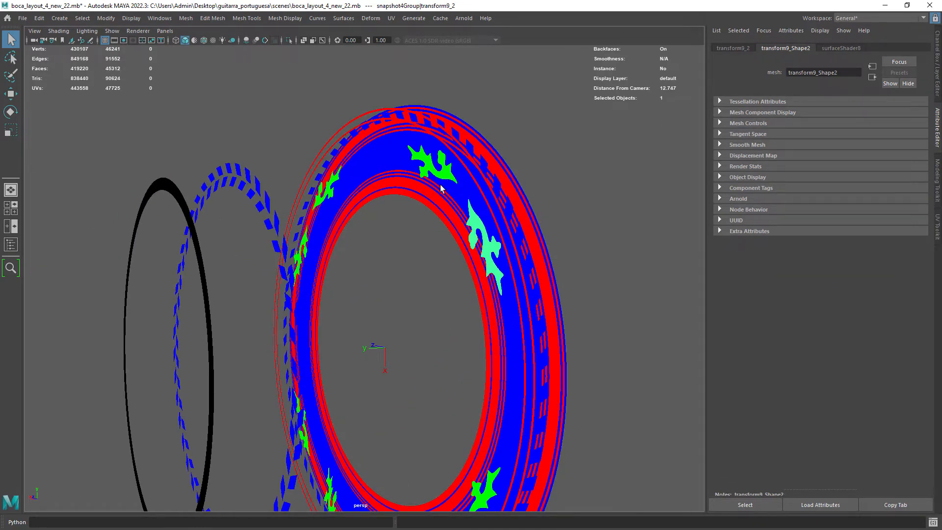
- Look through orthographic camera1 at the ornament ring and set Maya Software anti-aliasing filter quality
{"action": "left_click", "coordinate": [487, 247]}
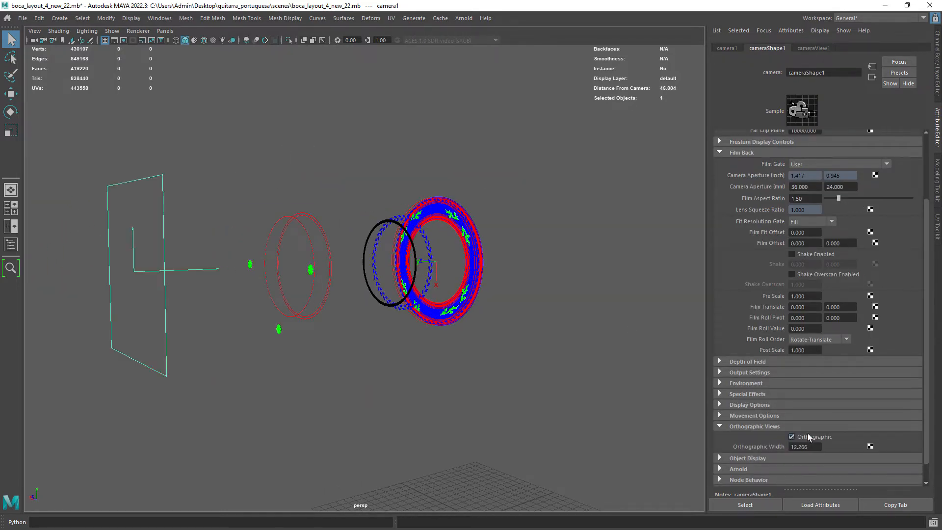
{"action": "left_click", "coordinate": [34, 30]}
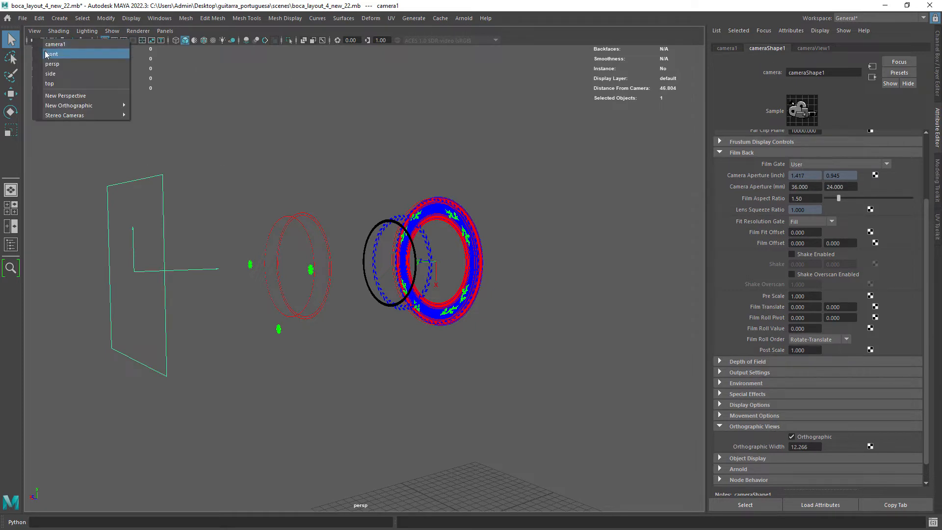
{"action": "left_click", "coordinate": [53, 54]}
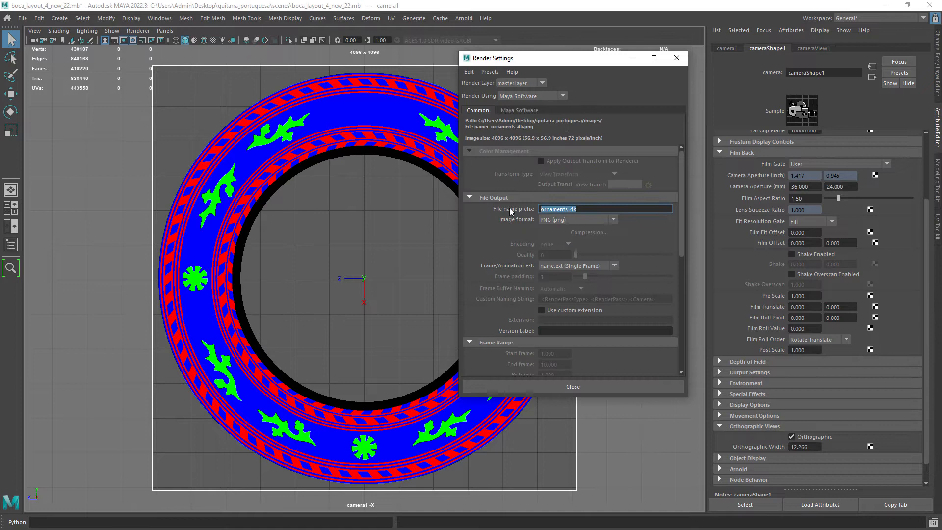
{"action": "left_click", "coordinate": [518, 110]}
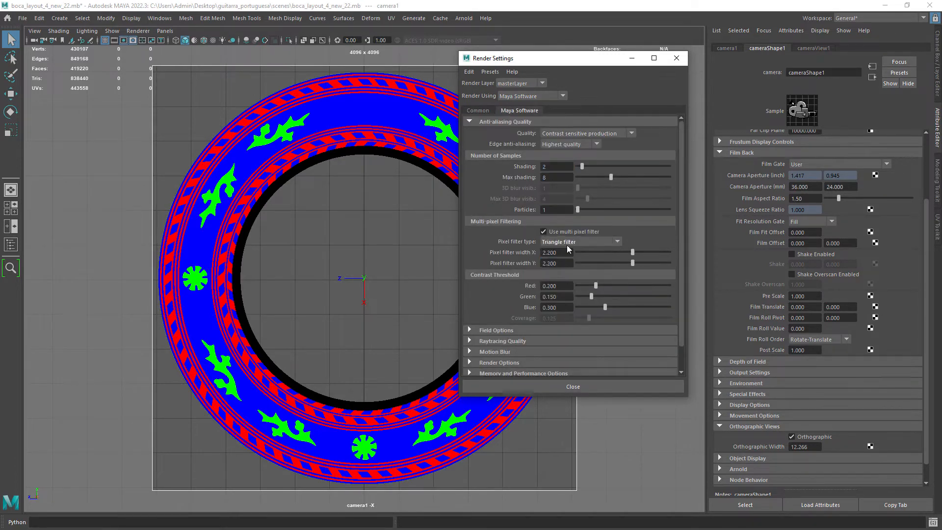
{"action": "left_click", "coordinate": [206, 121]}
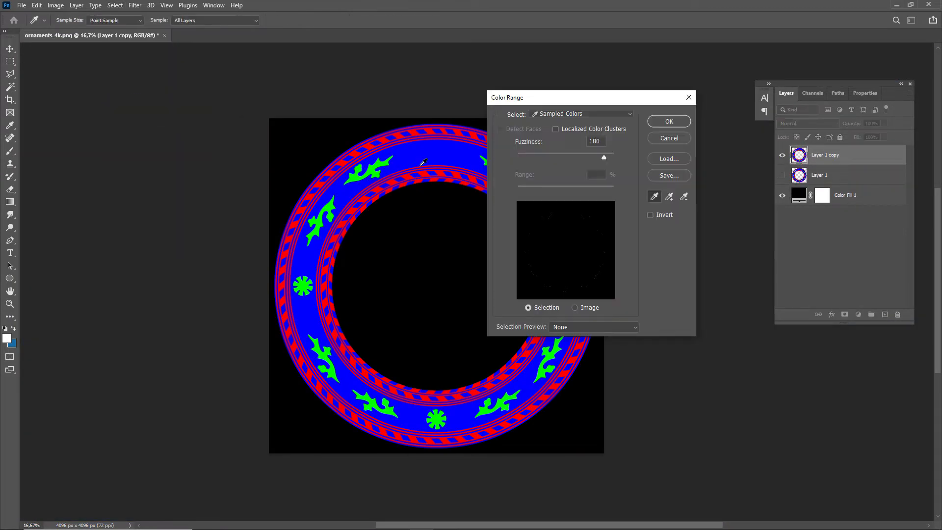
- Confirm the Color Range selection of the blue ring areas for a white fill mask
{"action": "left_click", "coordinate": [667, 120]}
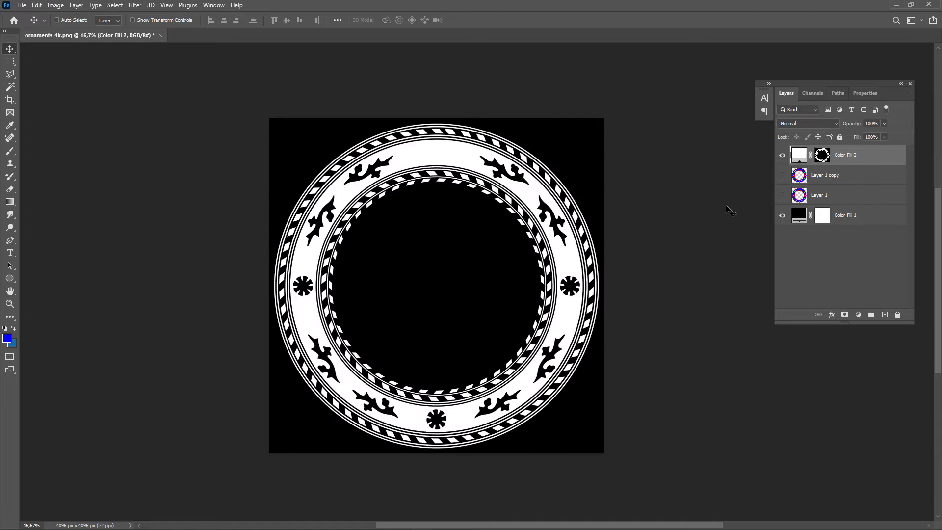
{"action": "left_click", "coordinate": [10, 278]}
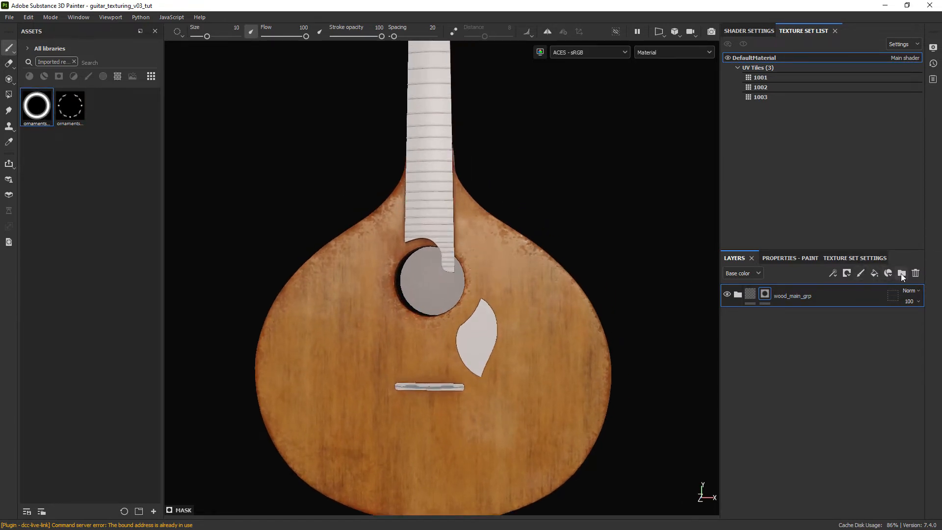
- Add a black-masked fill layer and project ornaments_pattern_01 over the sound hole
{"action": "left_click", "coordinate": [901, 273]}
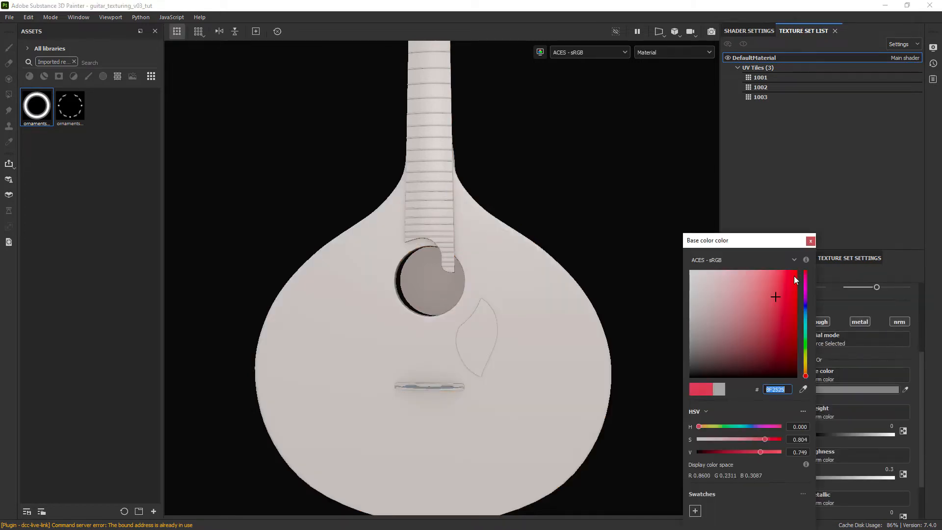
{"action": "right_click", "coordinate": [775, 318]}
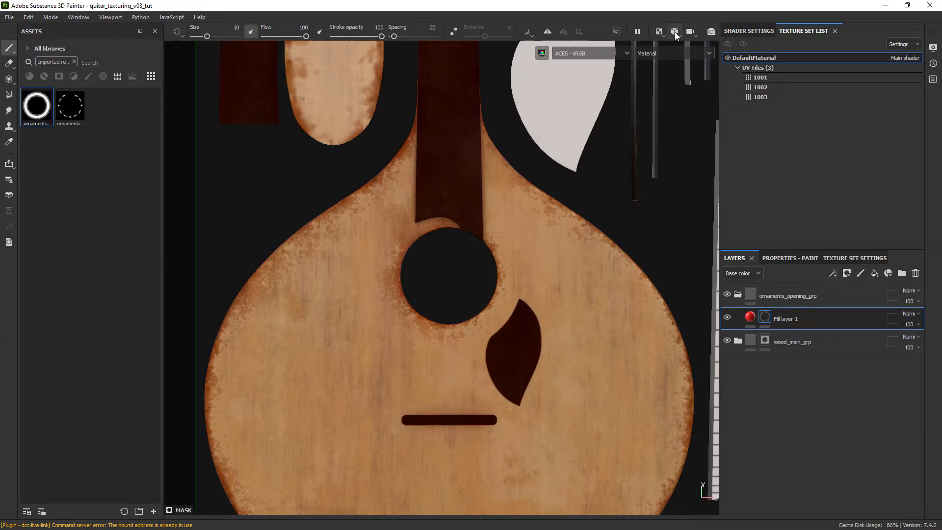
{"action": "left_click", "coordinate": [674, 32]}
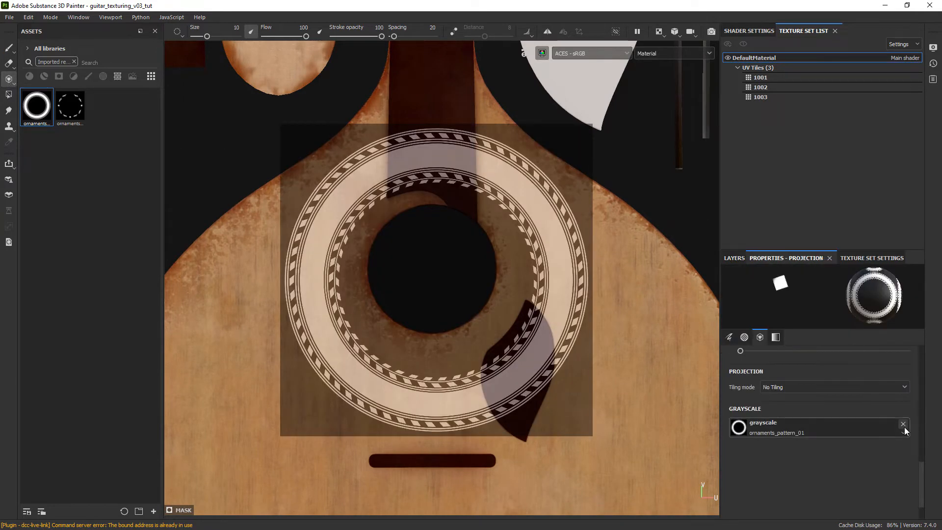
{"action": "left_click", "coordinate": [902, 424]}
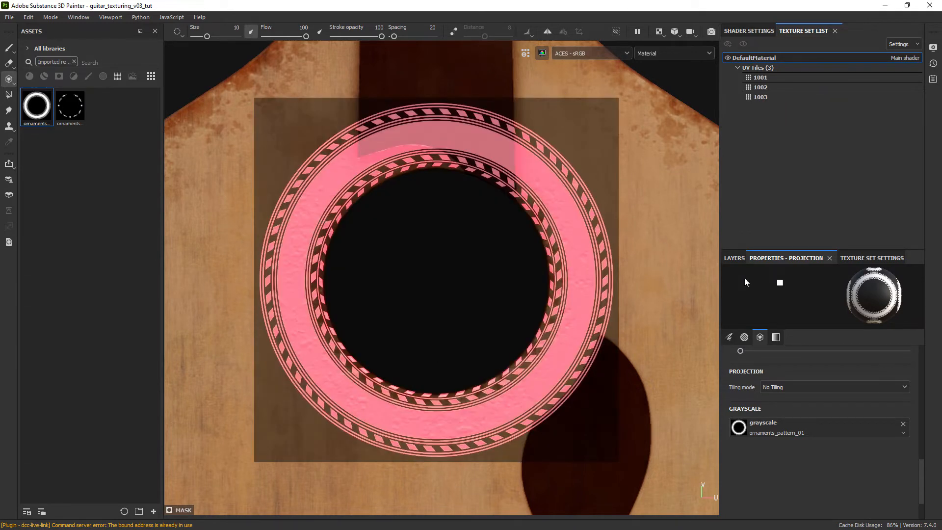
- Add Fill layer 2 and project the ornaments_pattern_02 leaf ornaments along the rosette ring
{"action": "left_click", "coordinate": [734, 258]}
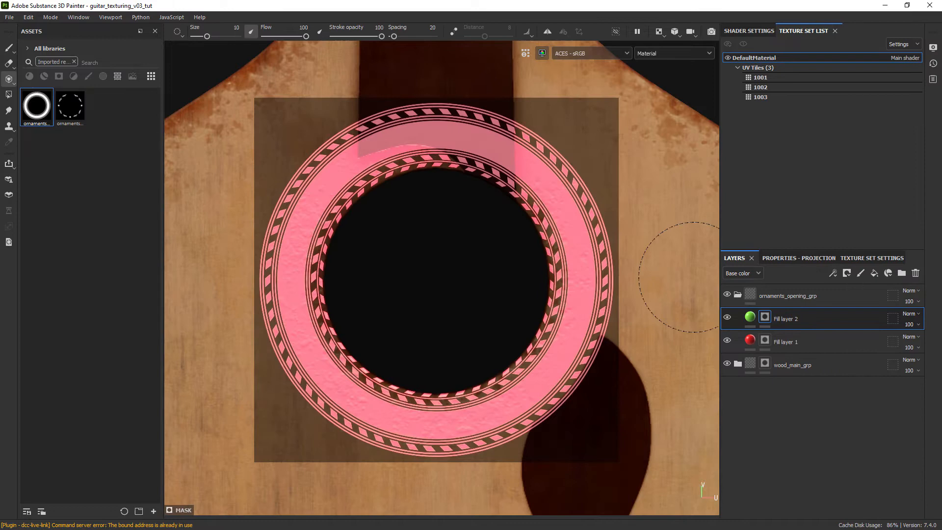
{"action": "left_click", "coordinate": [798, 257]}
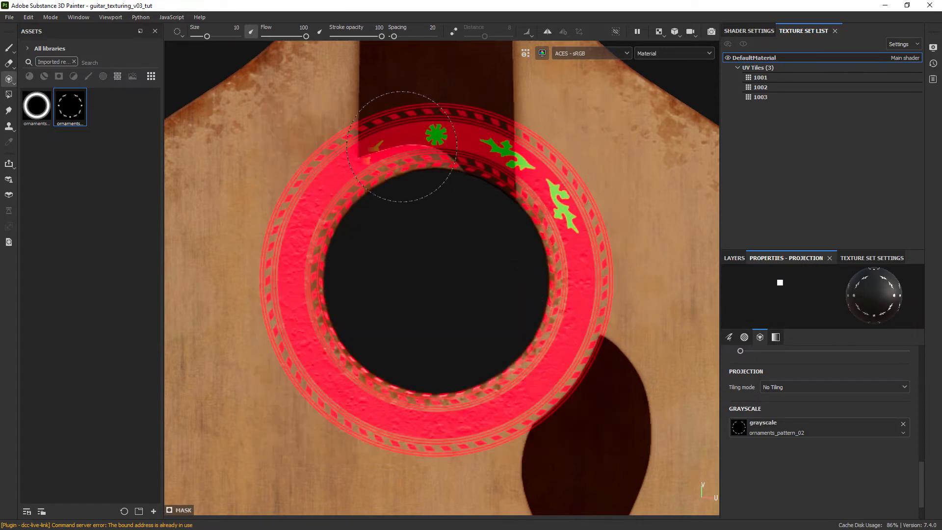
{"action": "left_click", "coordinate": [733, 257]}
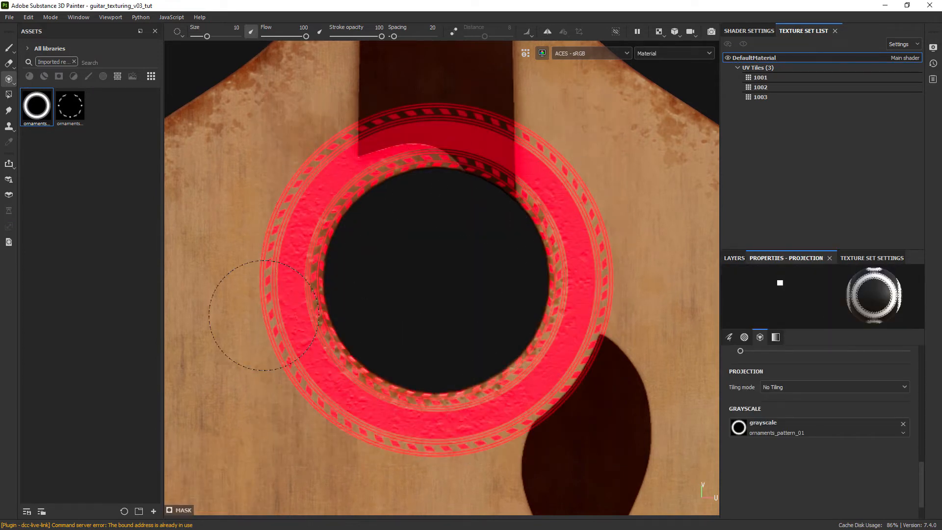
{"action": "left_click", "coordinate": [70, 105]}
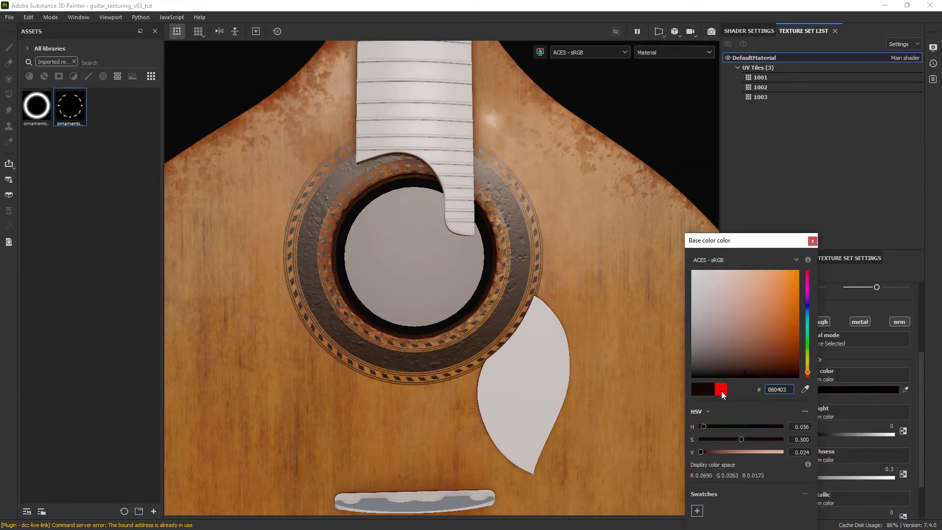
- Set the rosette fill's base colour to the dark 060403 tone
{"action": "left_click", "coordinate": [811, 240]}
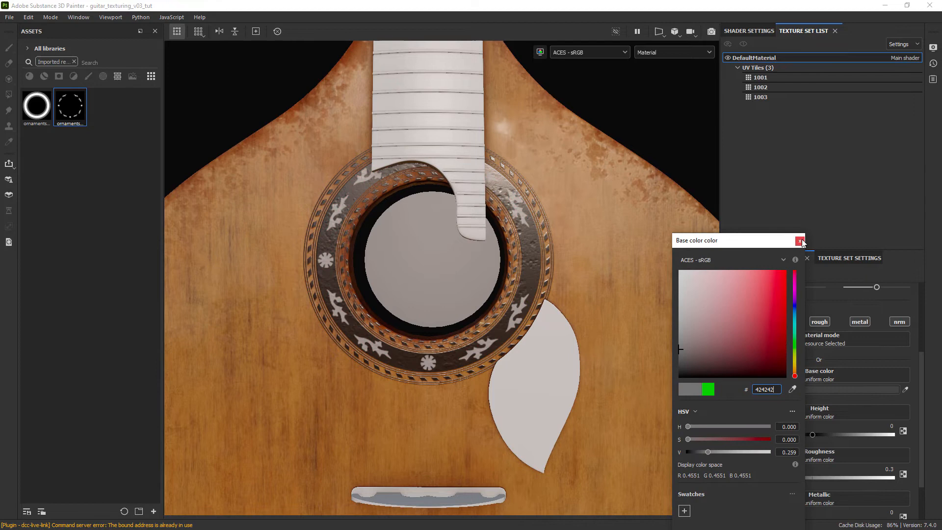
{"action": "left_click", "coordinate": [801, 241]}
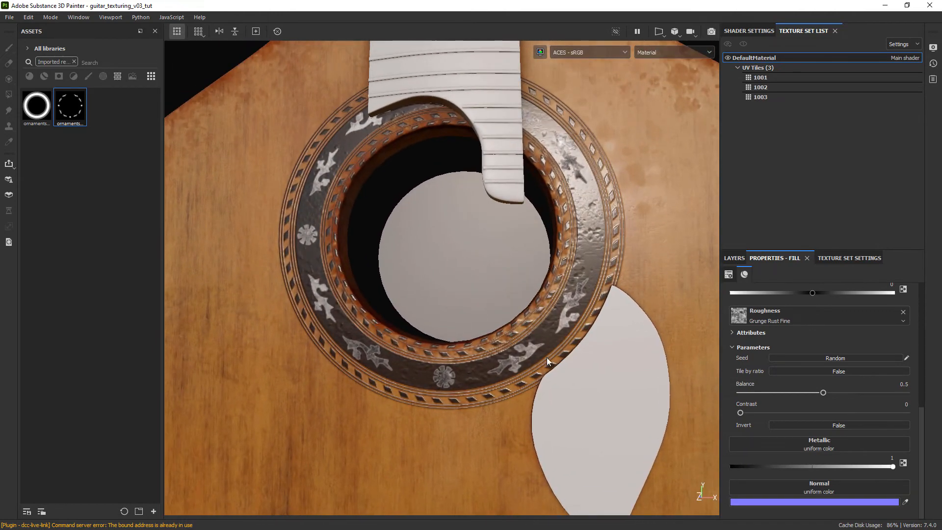
- Add a Levels adjustment set to Roughness on Fill layer 2
{"action": "right_click", "coordinate": [778, 319]}
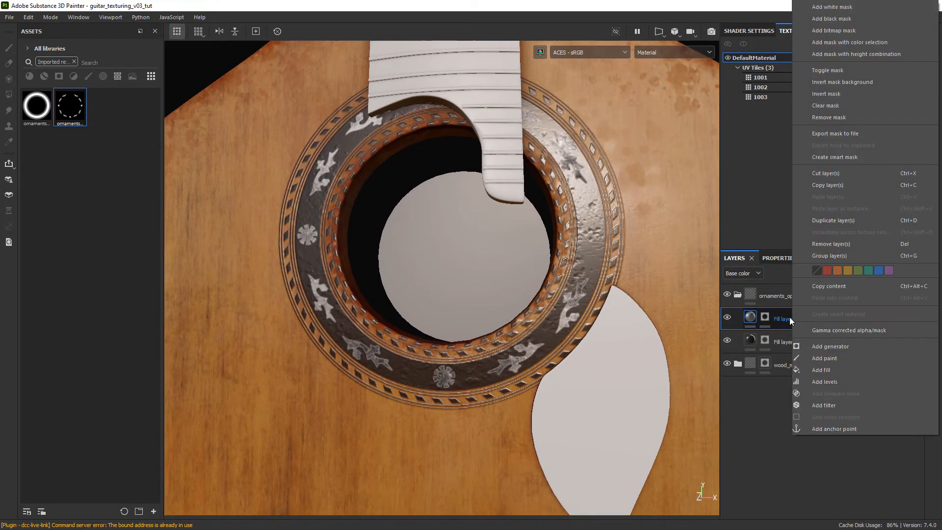
{"action": "left_click", "coordinate": [825, 382]}
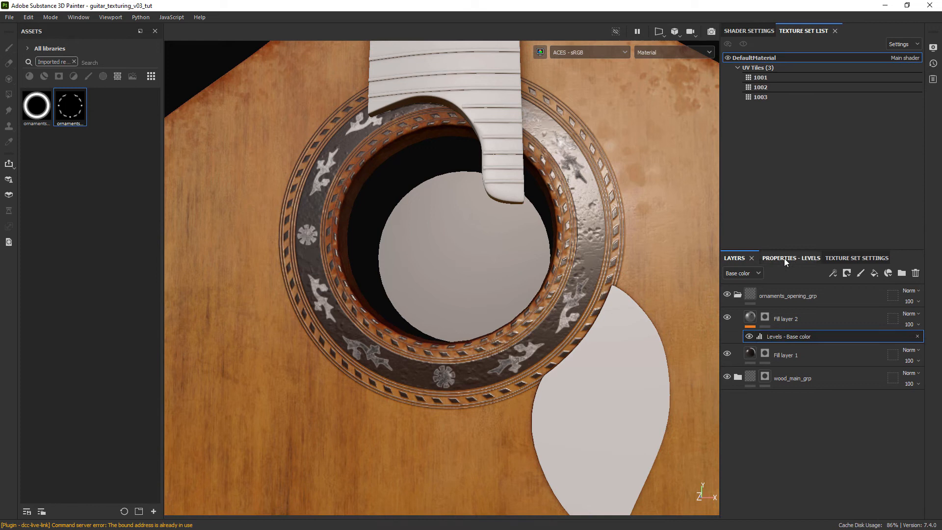
{"action": "left_click", "coordinate": [790, 258]}
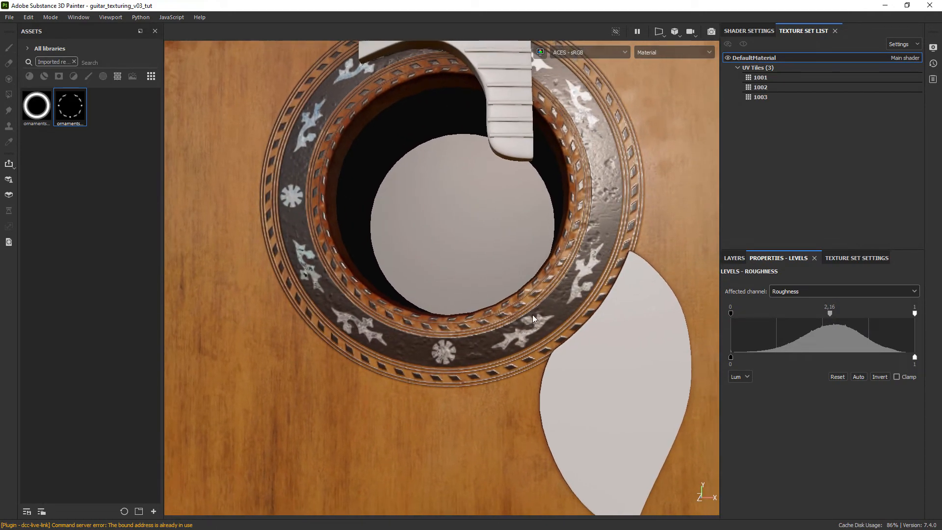
- Add a Blur filter to Fill layer 2 with intensity 0.26
{"action": "right_click", "coordinate": [775, 335]}
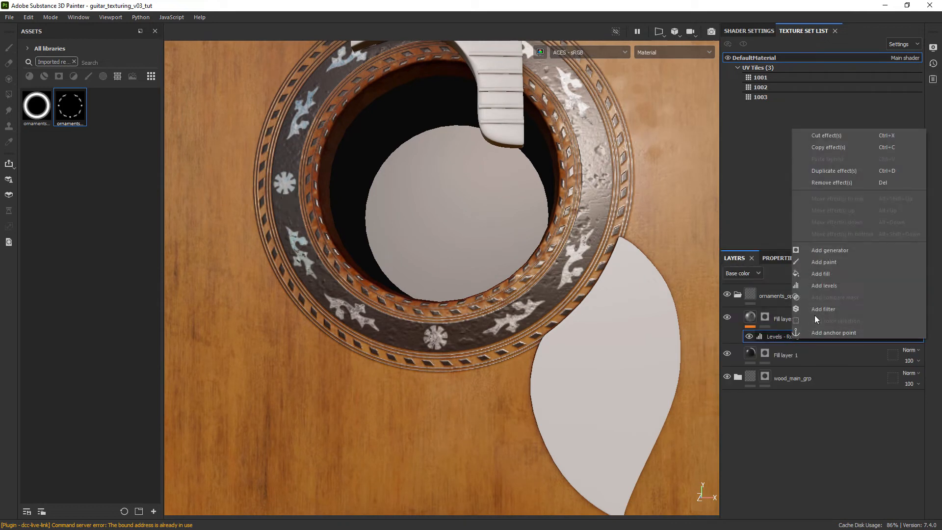
{"action": "left_click", "coordinate": [824, 308]}
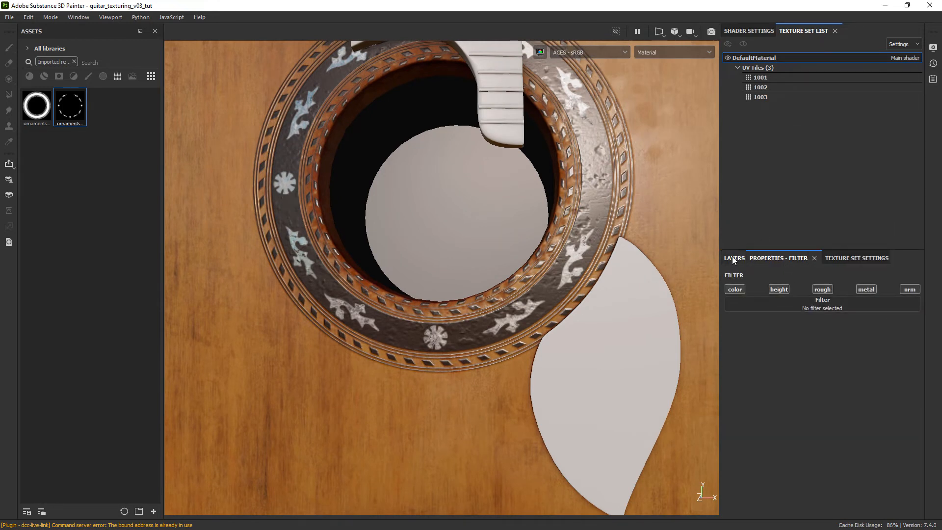
{"action": "left_click", "coordinate": [821, 300]}
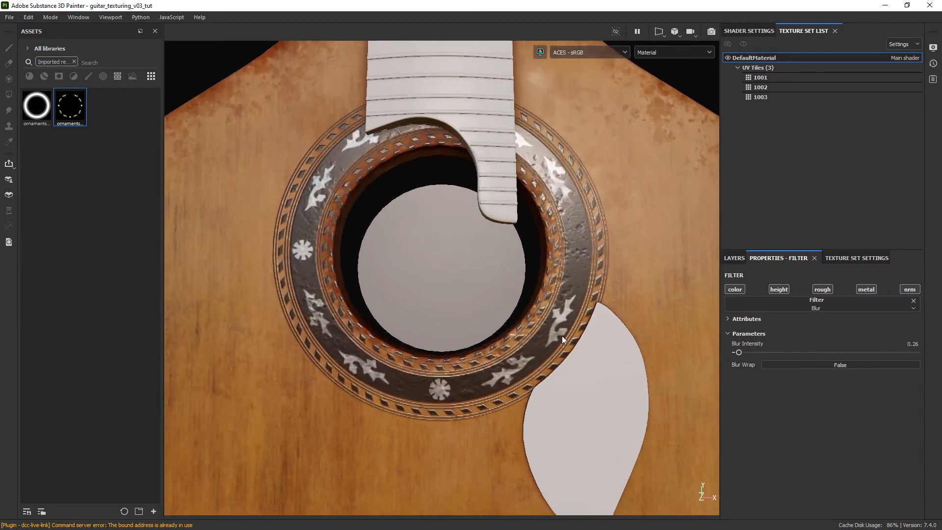
{"action": "left_click", "coordinate": [734, 257]}
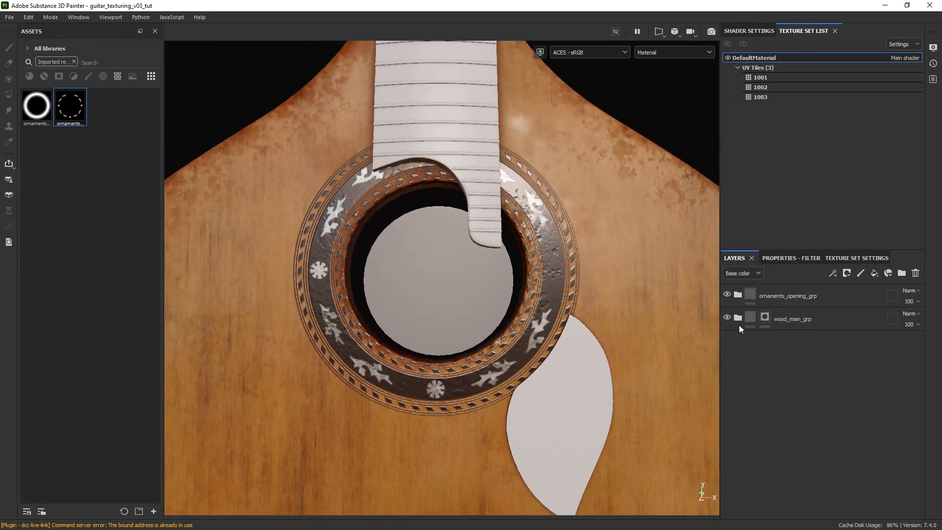
- Add a paint effect to the Wood Fibers mask in wood_main_grp and brush black over the body
{"action": "left_click", "coordinate": [738, 318]}
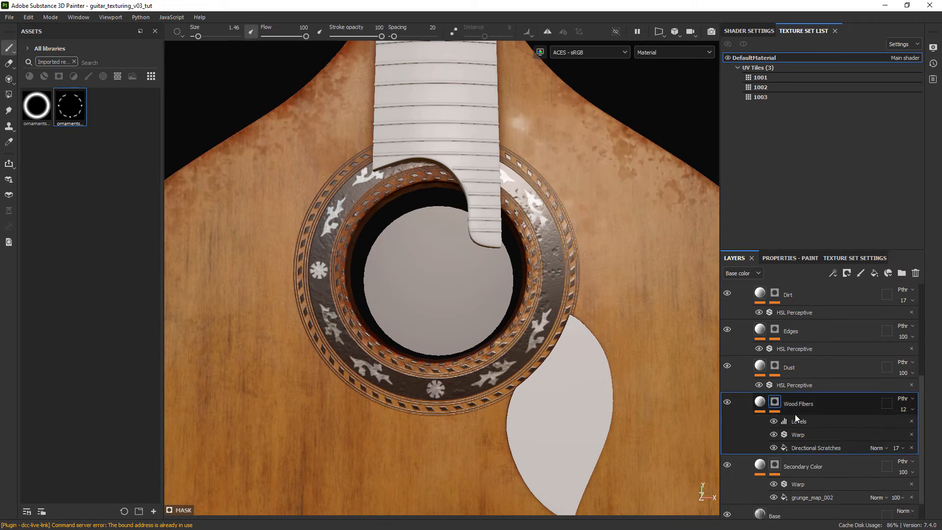
{"action": "right_click", "coordinate": [796, 421]}
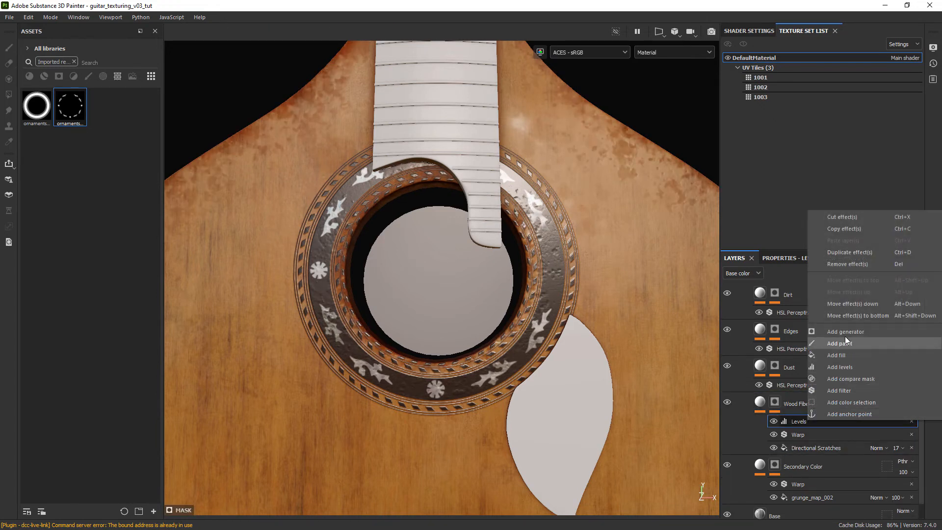
{"action": "left_click", "coordinate": [839, 343]}
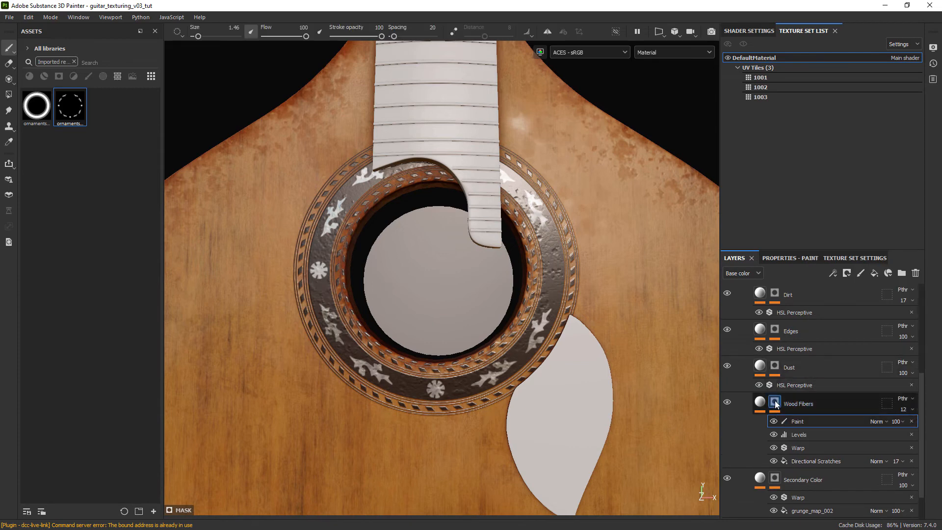
{"action": "left_click", "coordinate": [775, 402]}
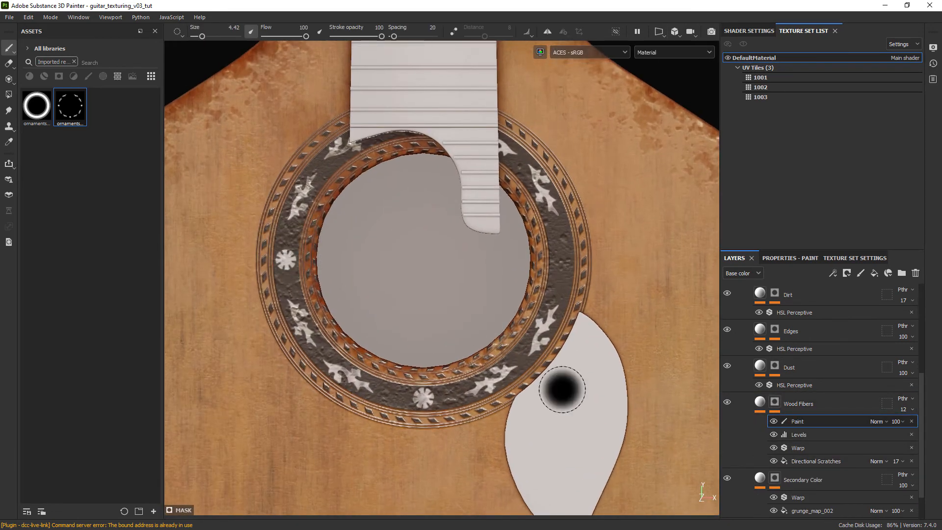
{"action": "left_click", "coordinate": [759, 403]}
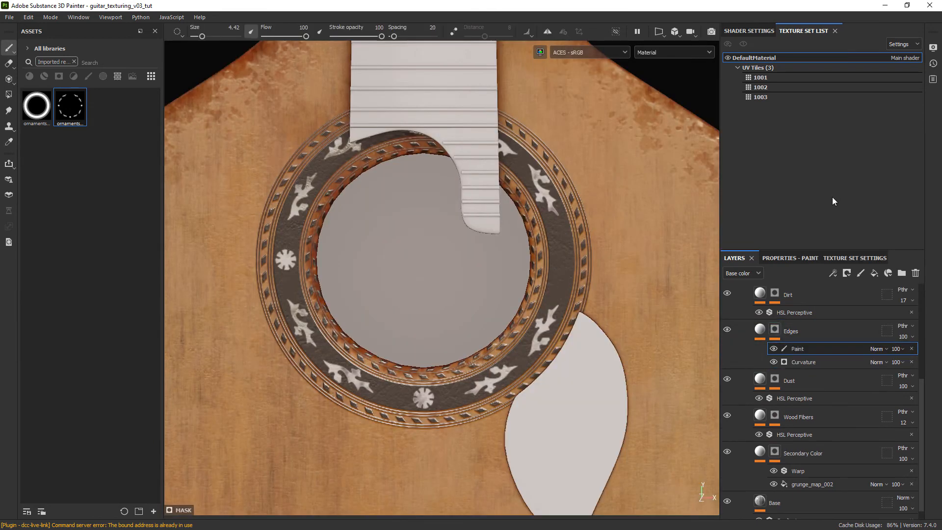
{"action": "left_click", "coordinate": [673, 31]}
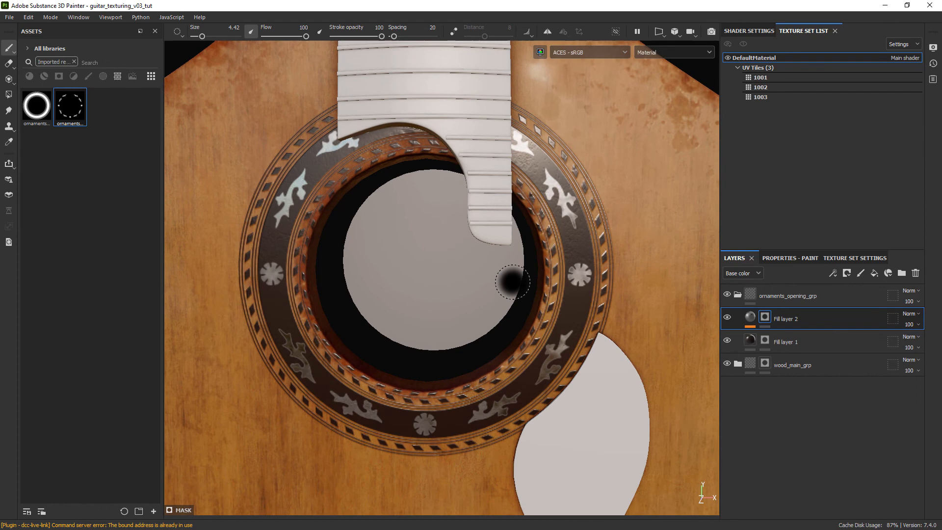
- Paint black into Fill layer 2's mask along the sound hole's inner rim
{"action": "scroll", "scroll_direction": "down", "scroll_amount": 3}
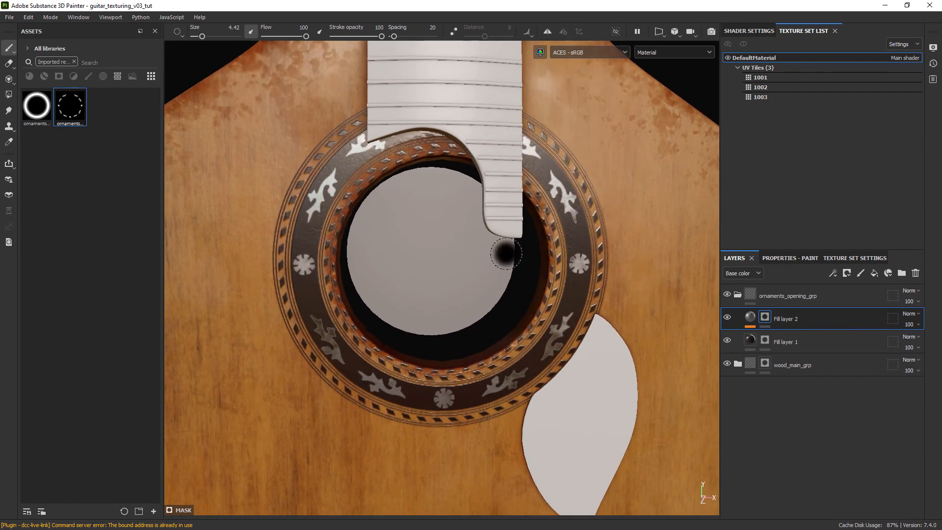